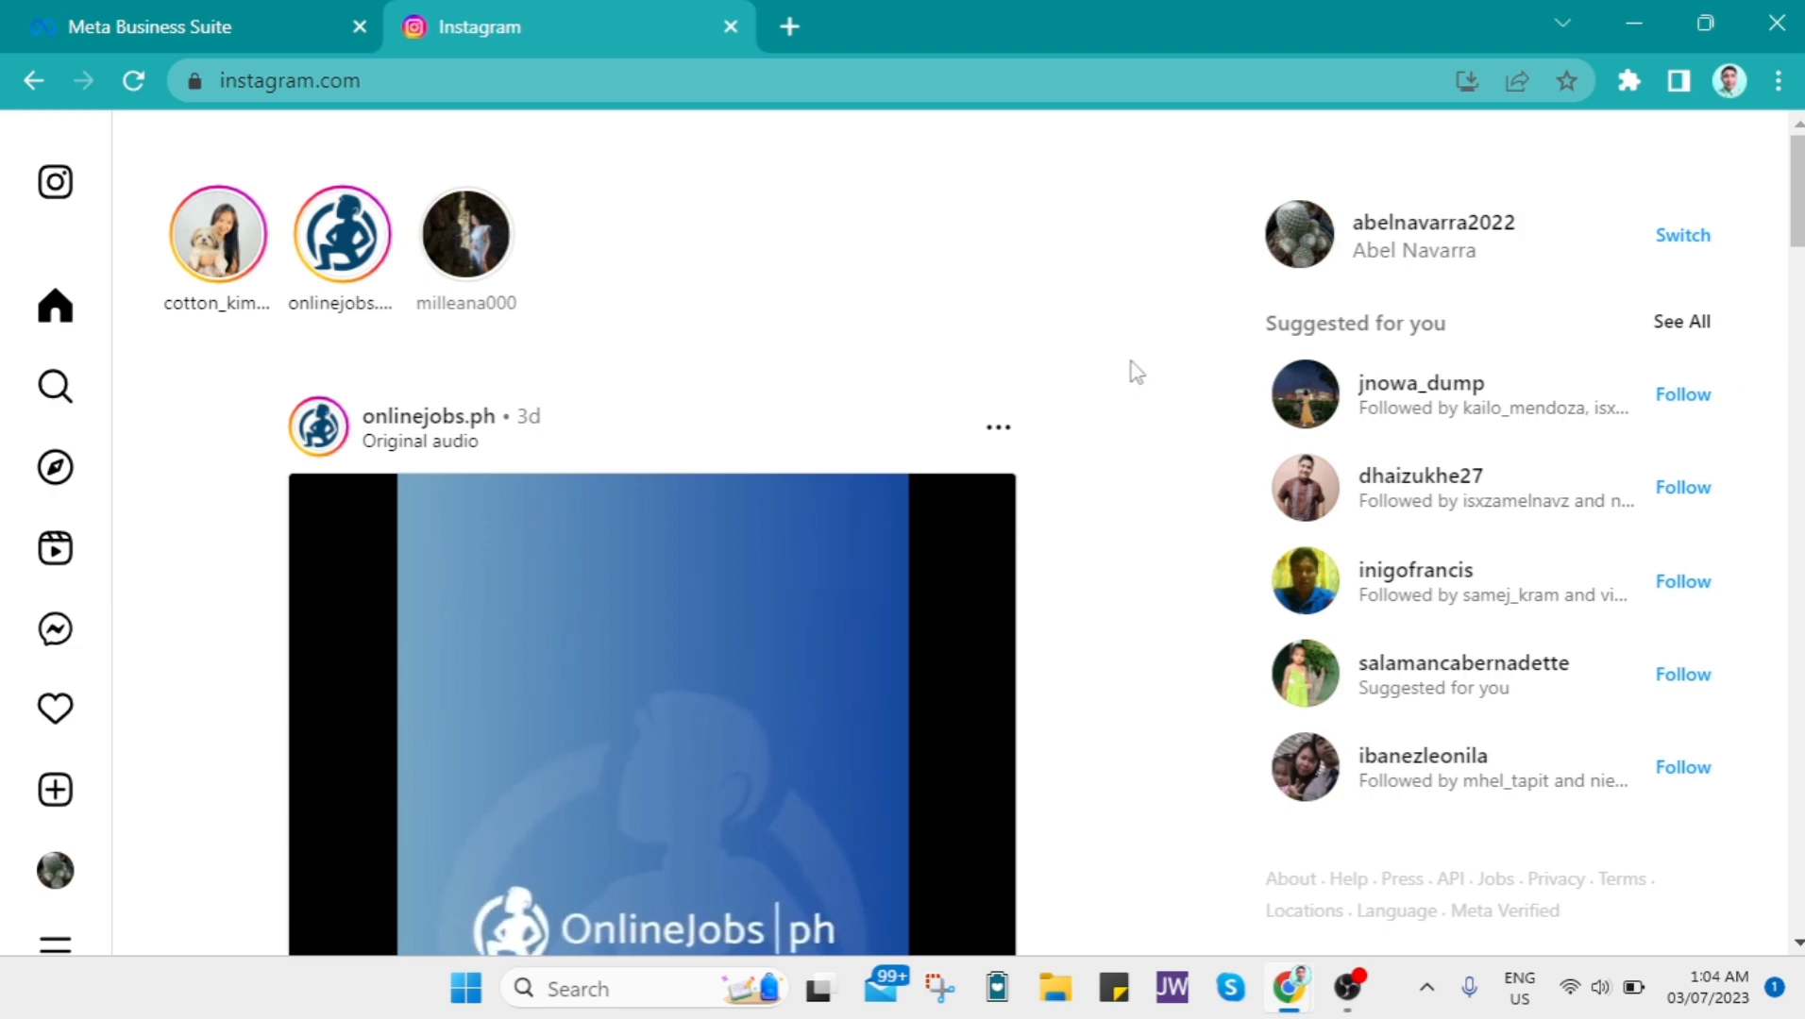
pyautogui.moveTo(340, 236)
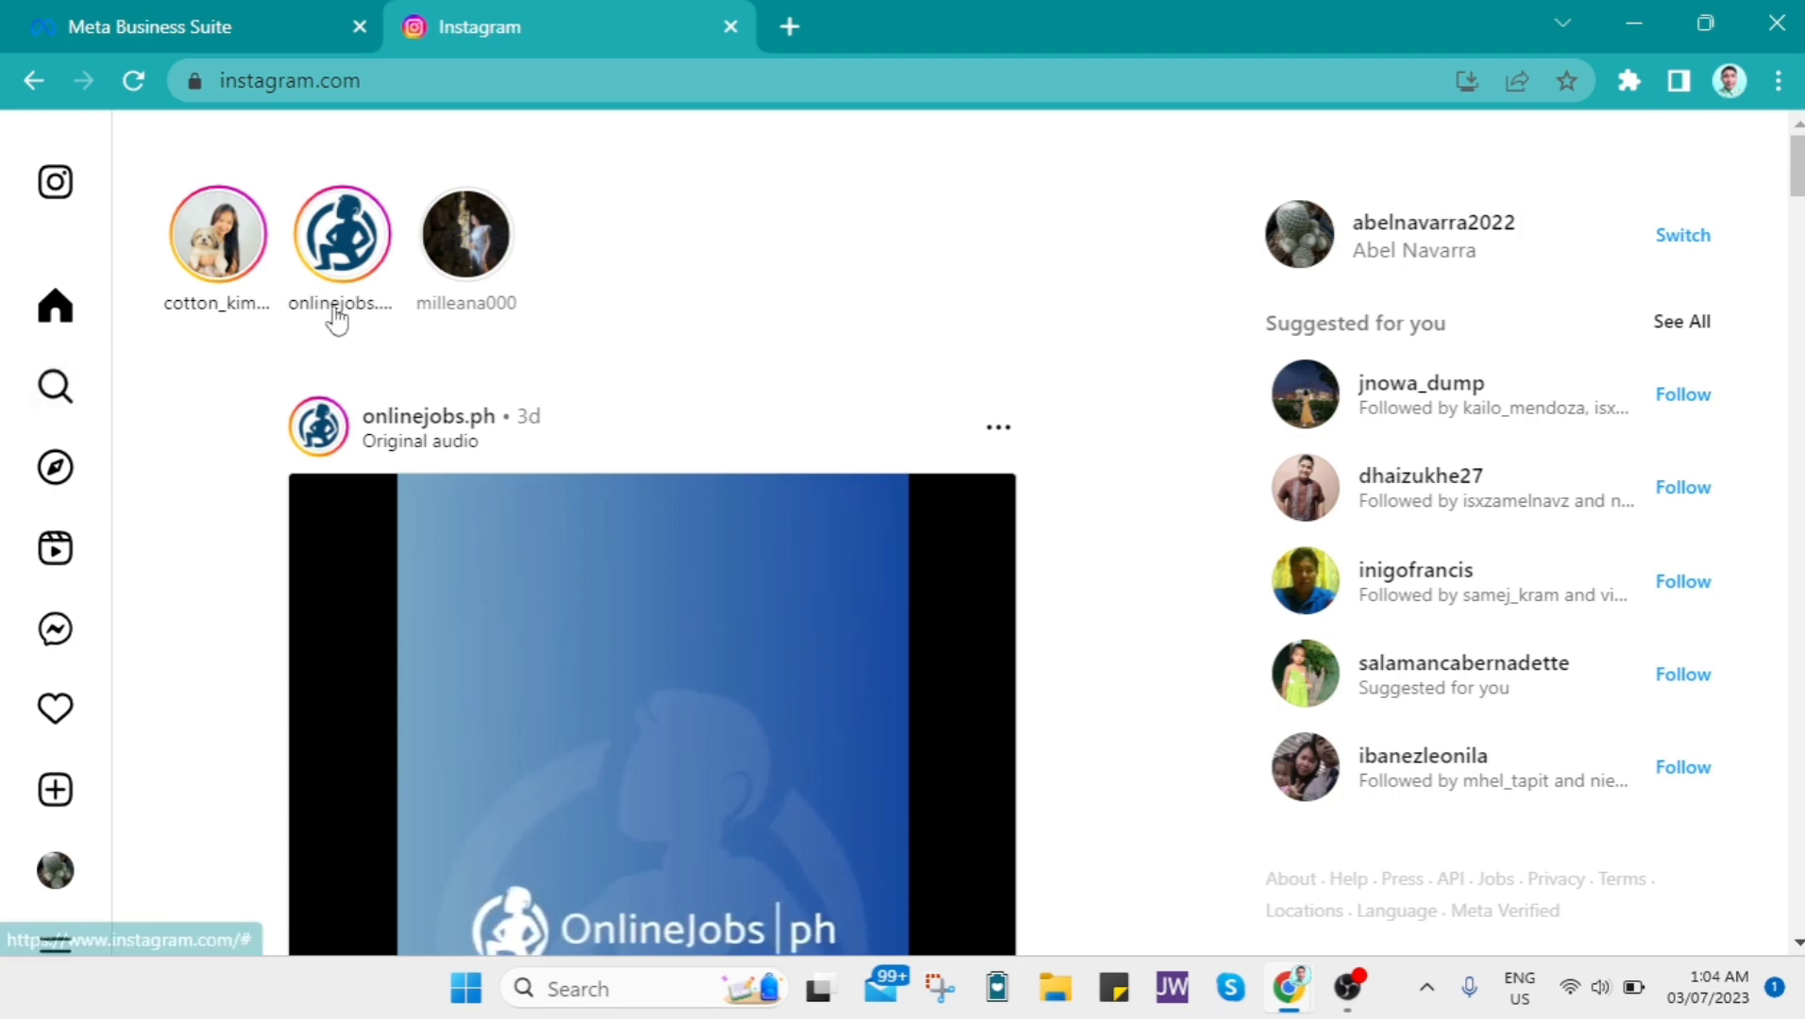
# - Go to your own Instagram profile and scroll through its bio, highlights and post grid
pyautogui.click(291, 81)
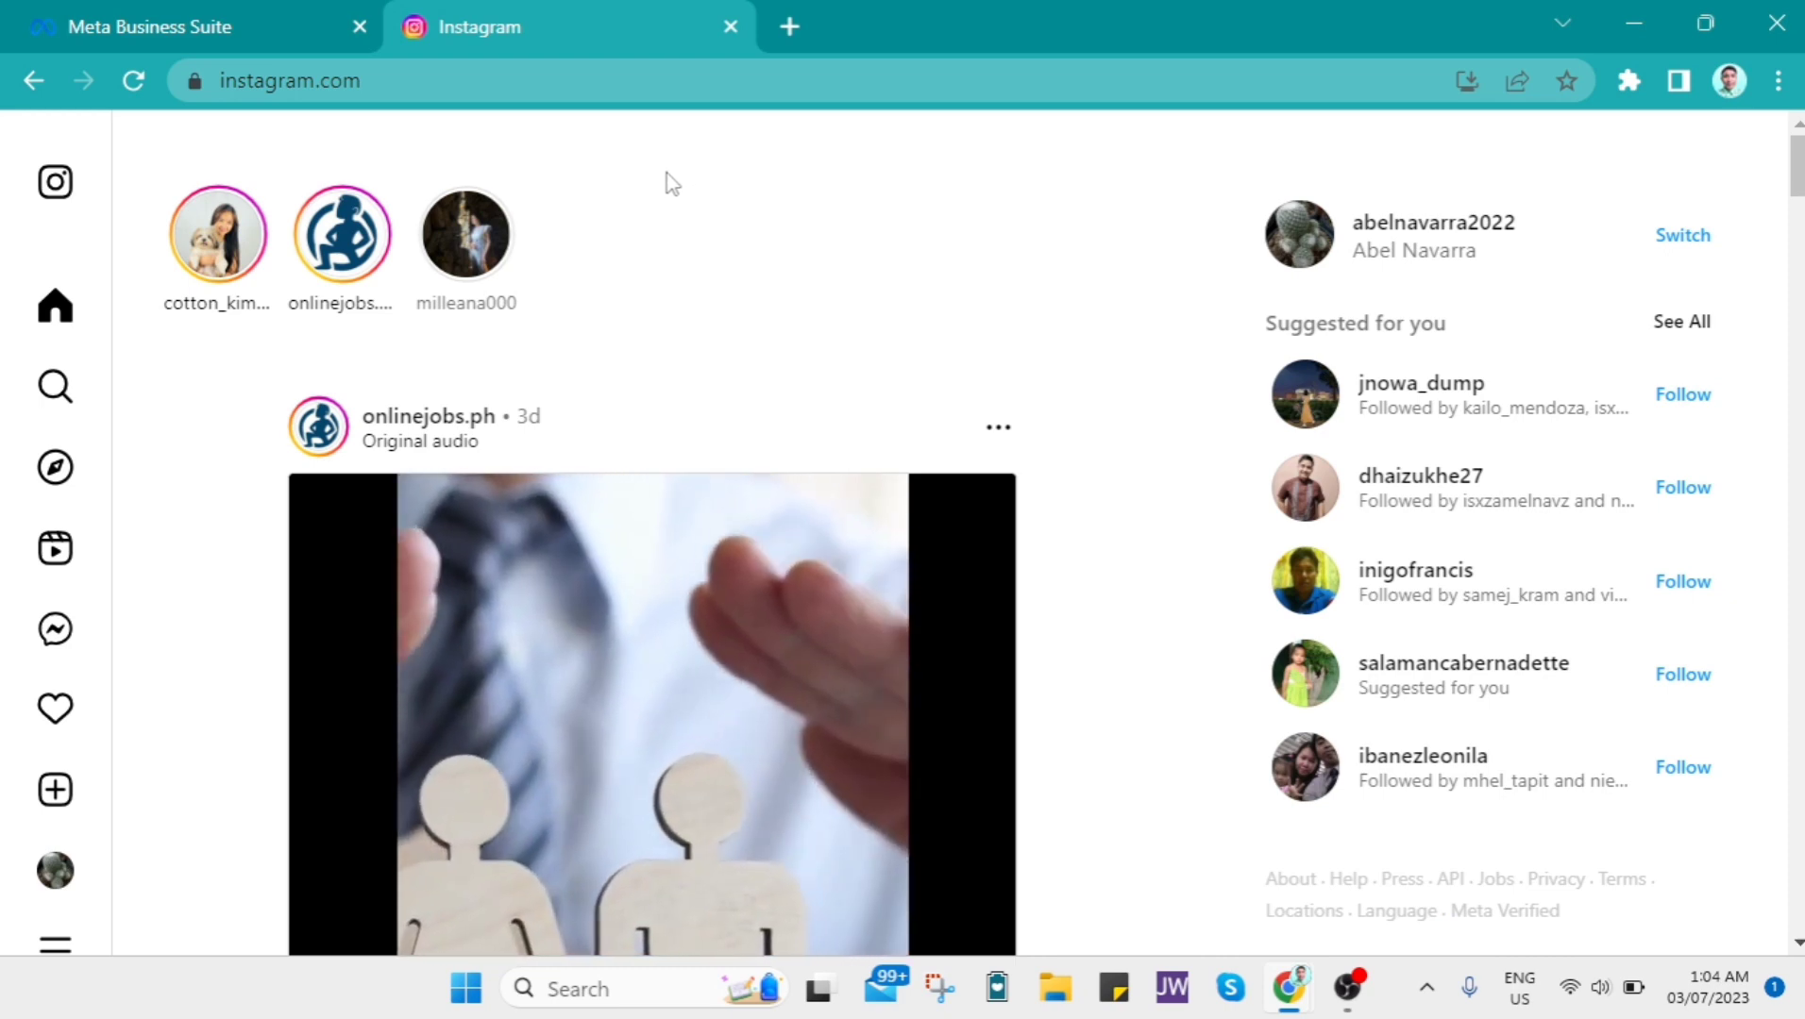
pyautogui.scroll(-3)
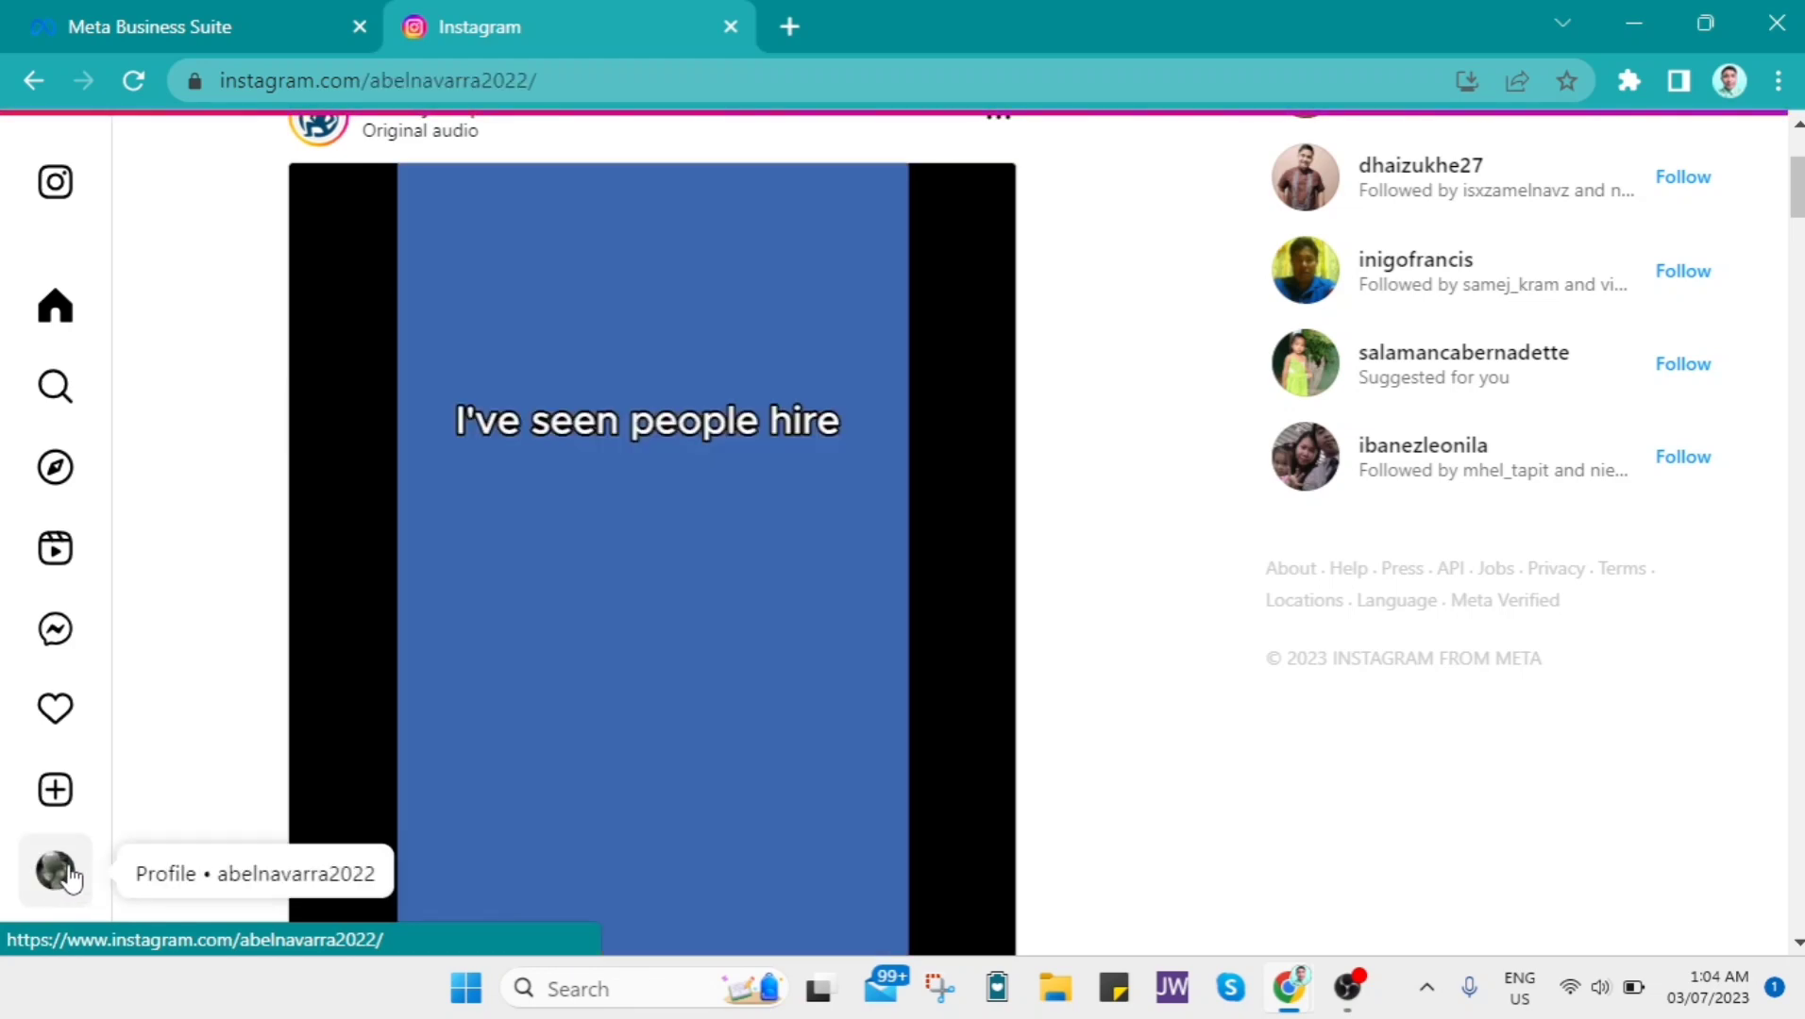
pyautogui.click(55, 870)
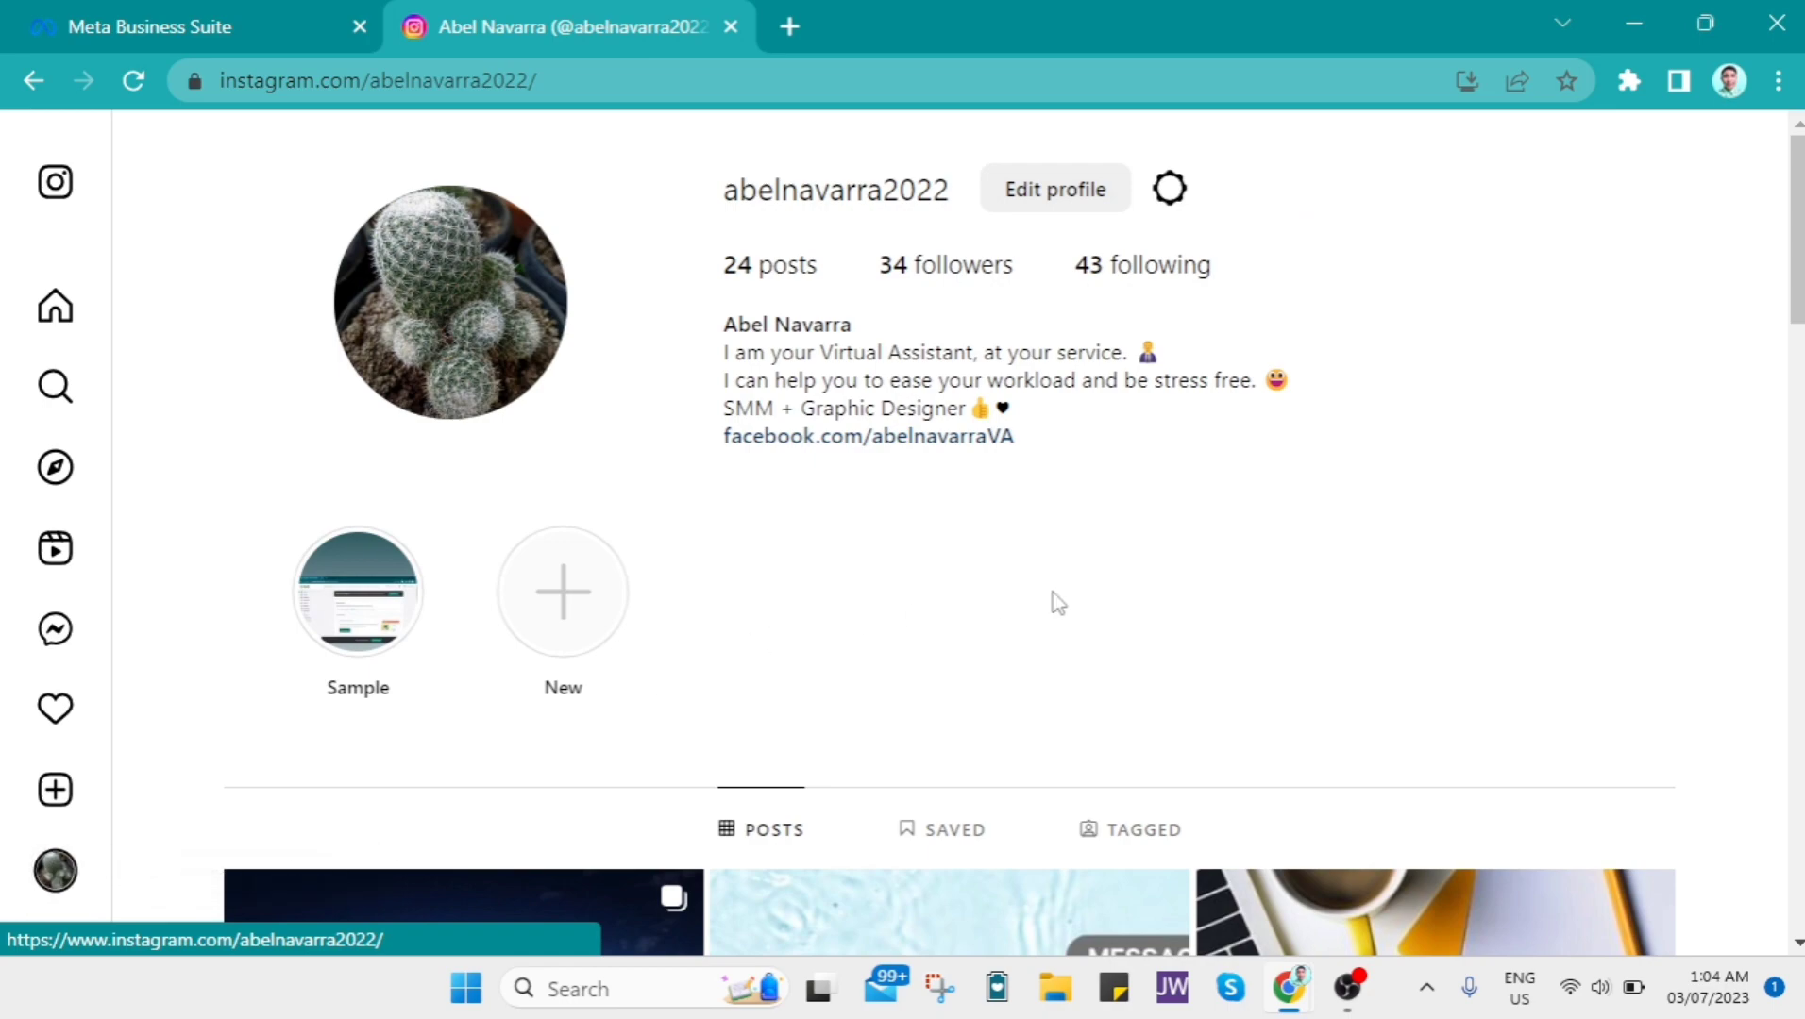
pyautogui.scroll(-3)
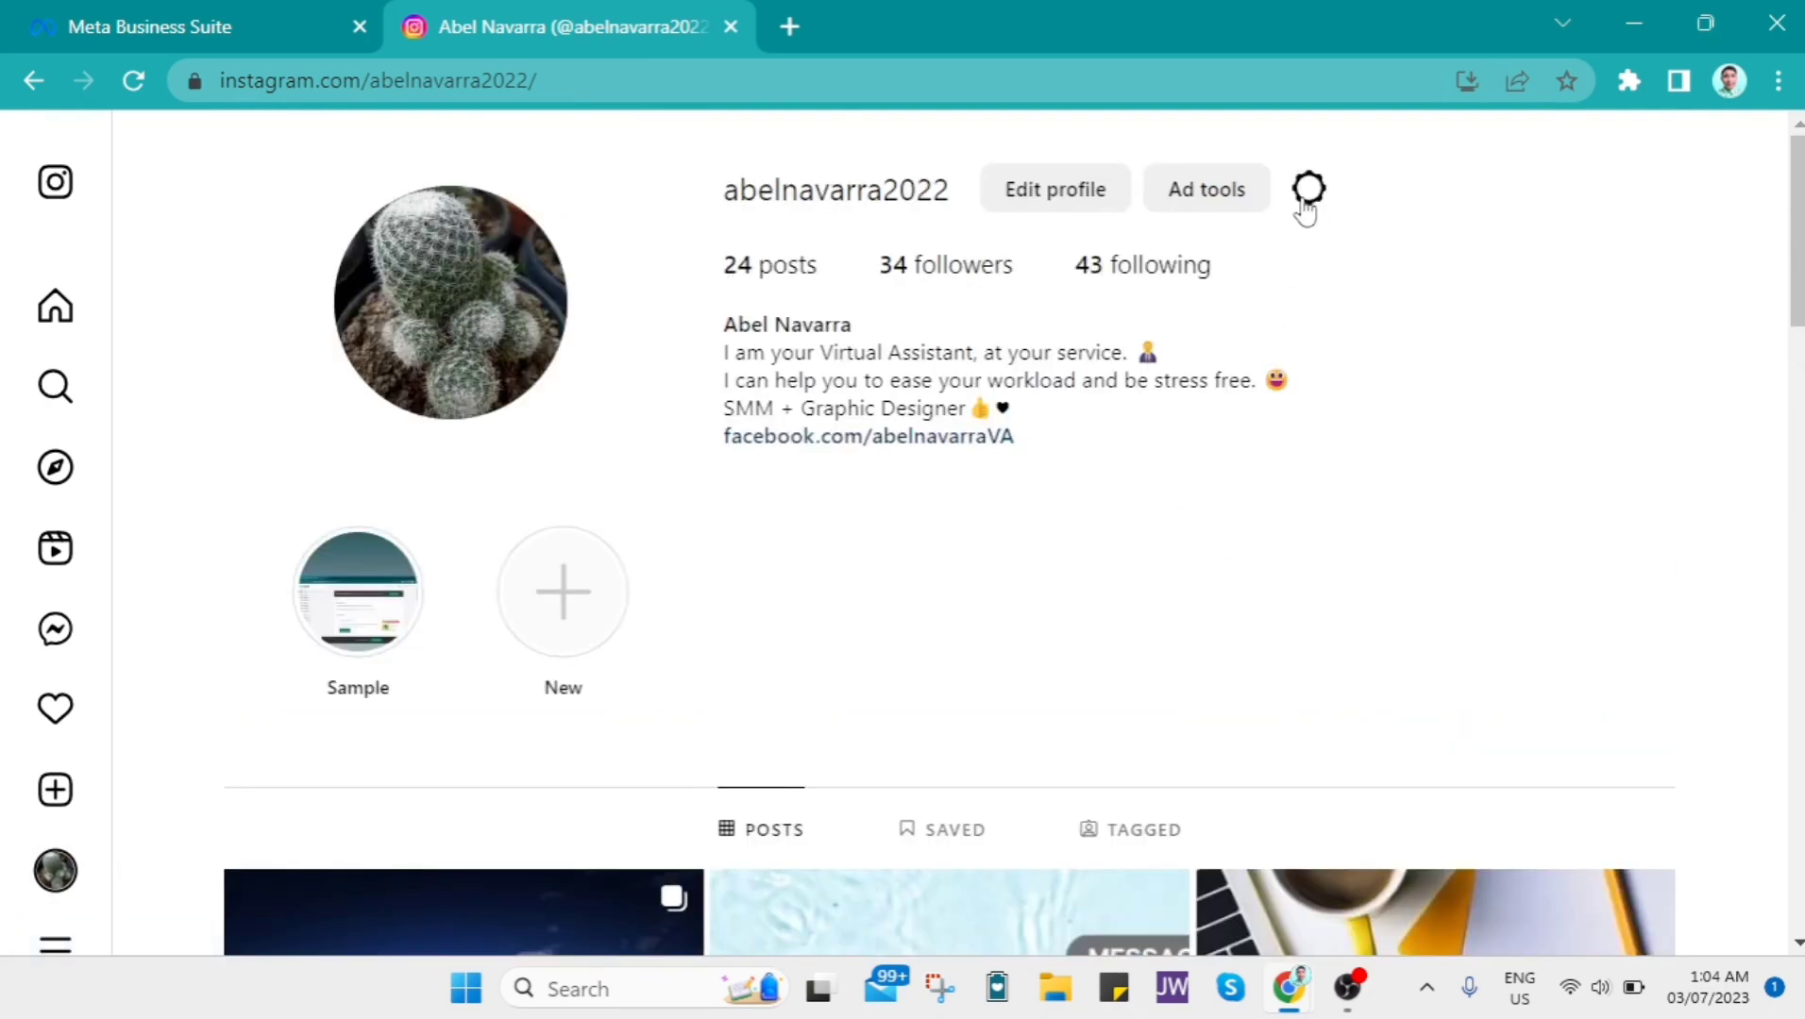
pyautogui.moveTo(1309, 190)
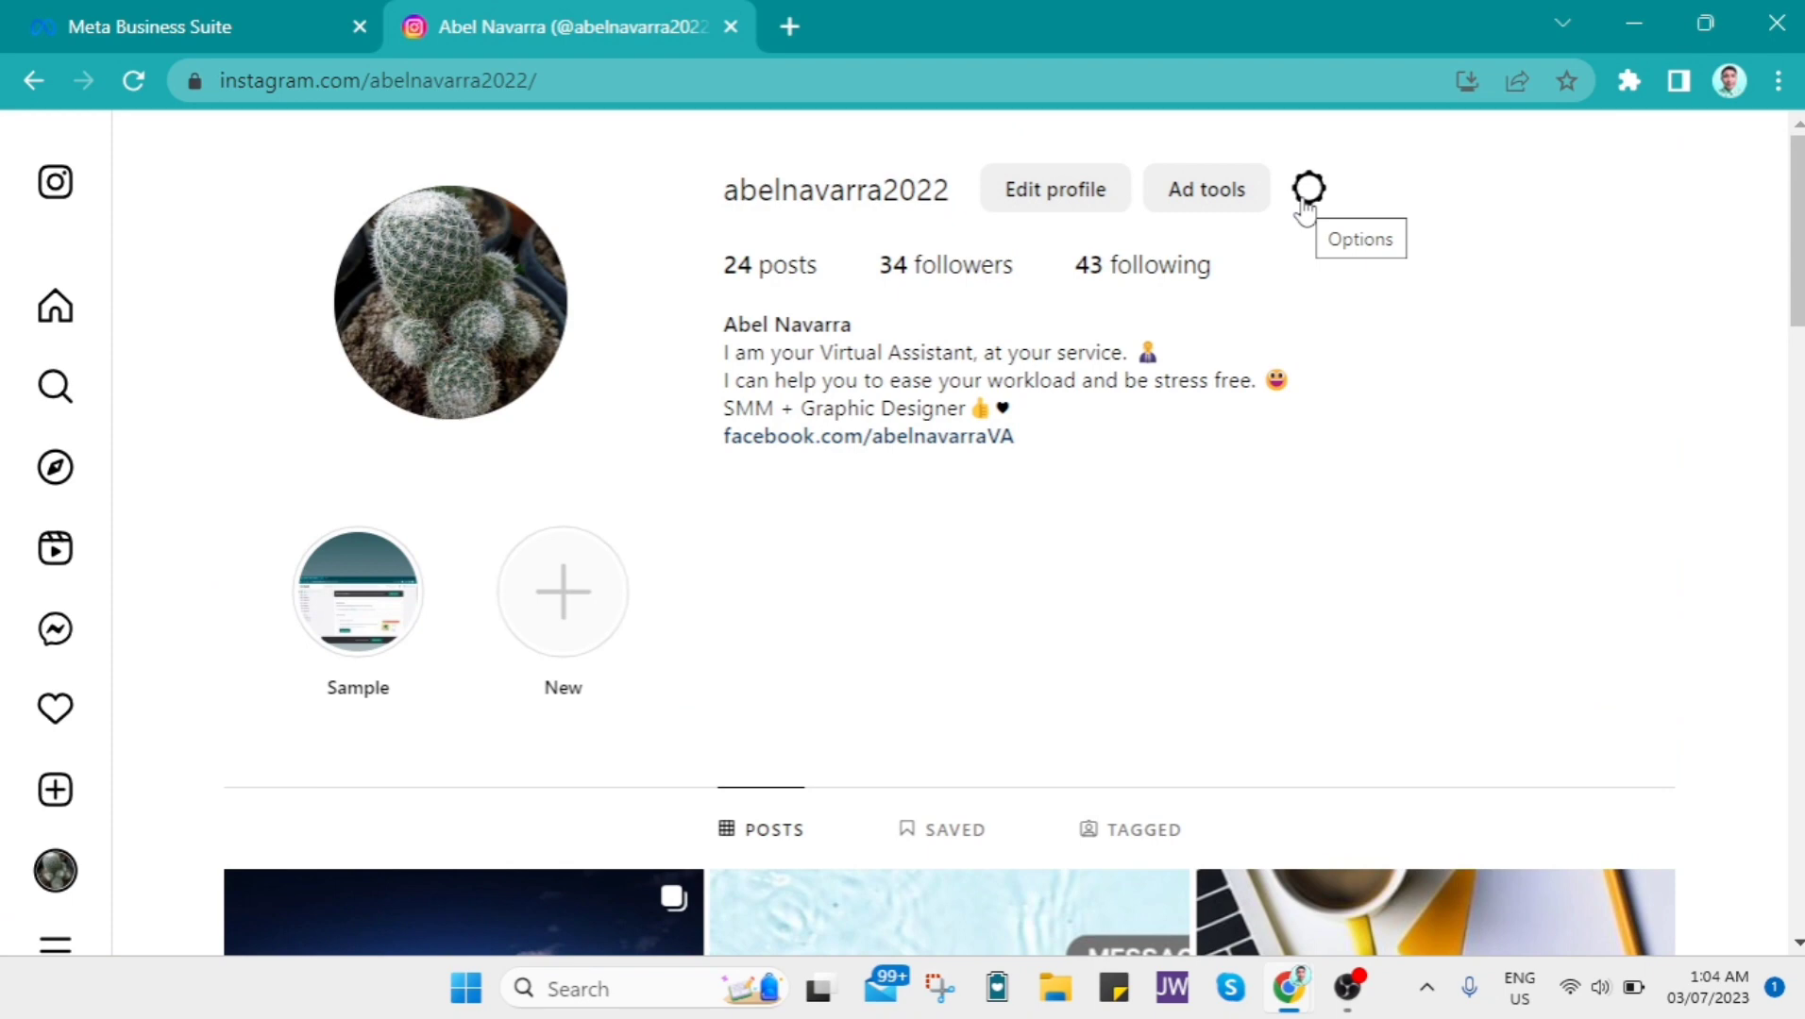
# - From the profile options, reach Settings and privacy and enter the Meta Accounts Center
pyautogui.click(1306, 189)
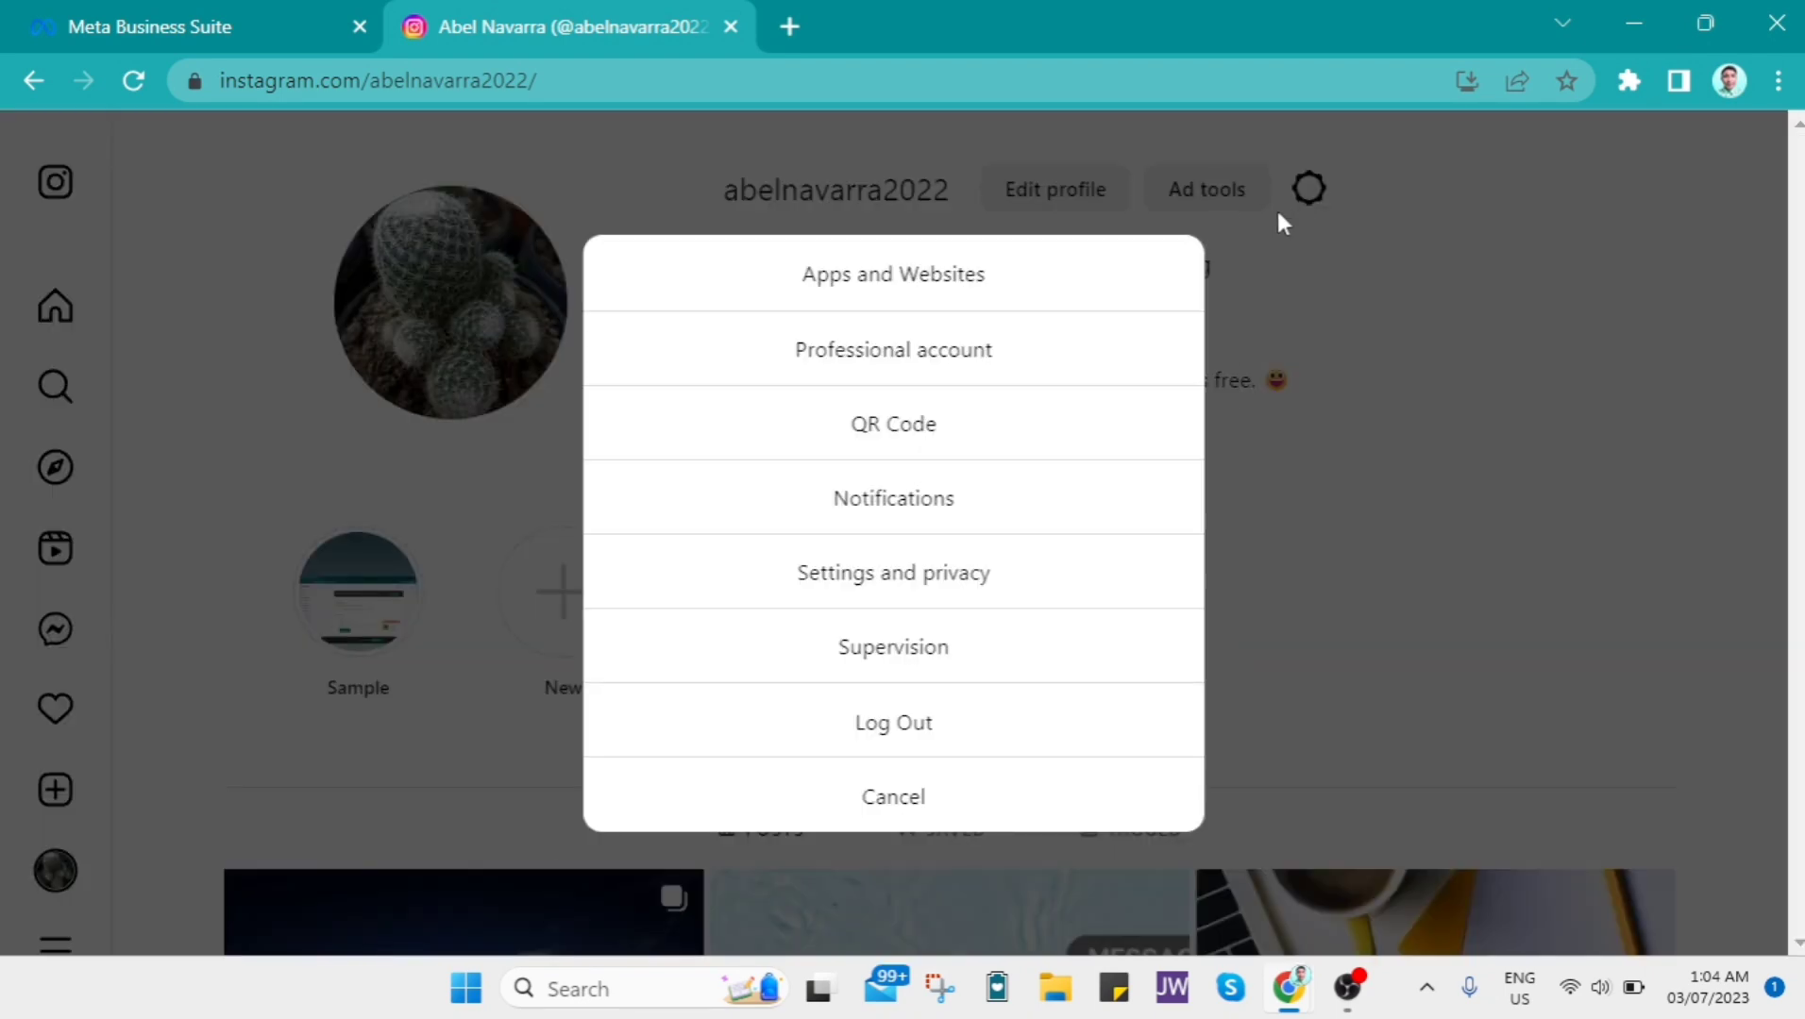
pyautogui.moveTo(933, 576)
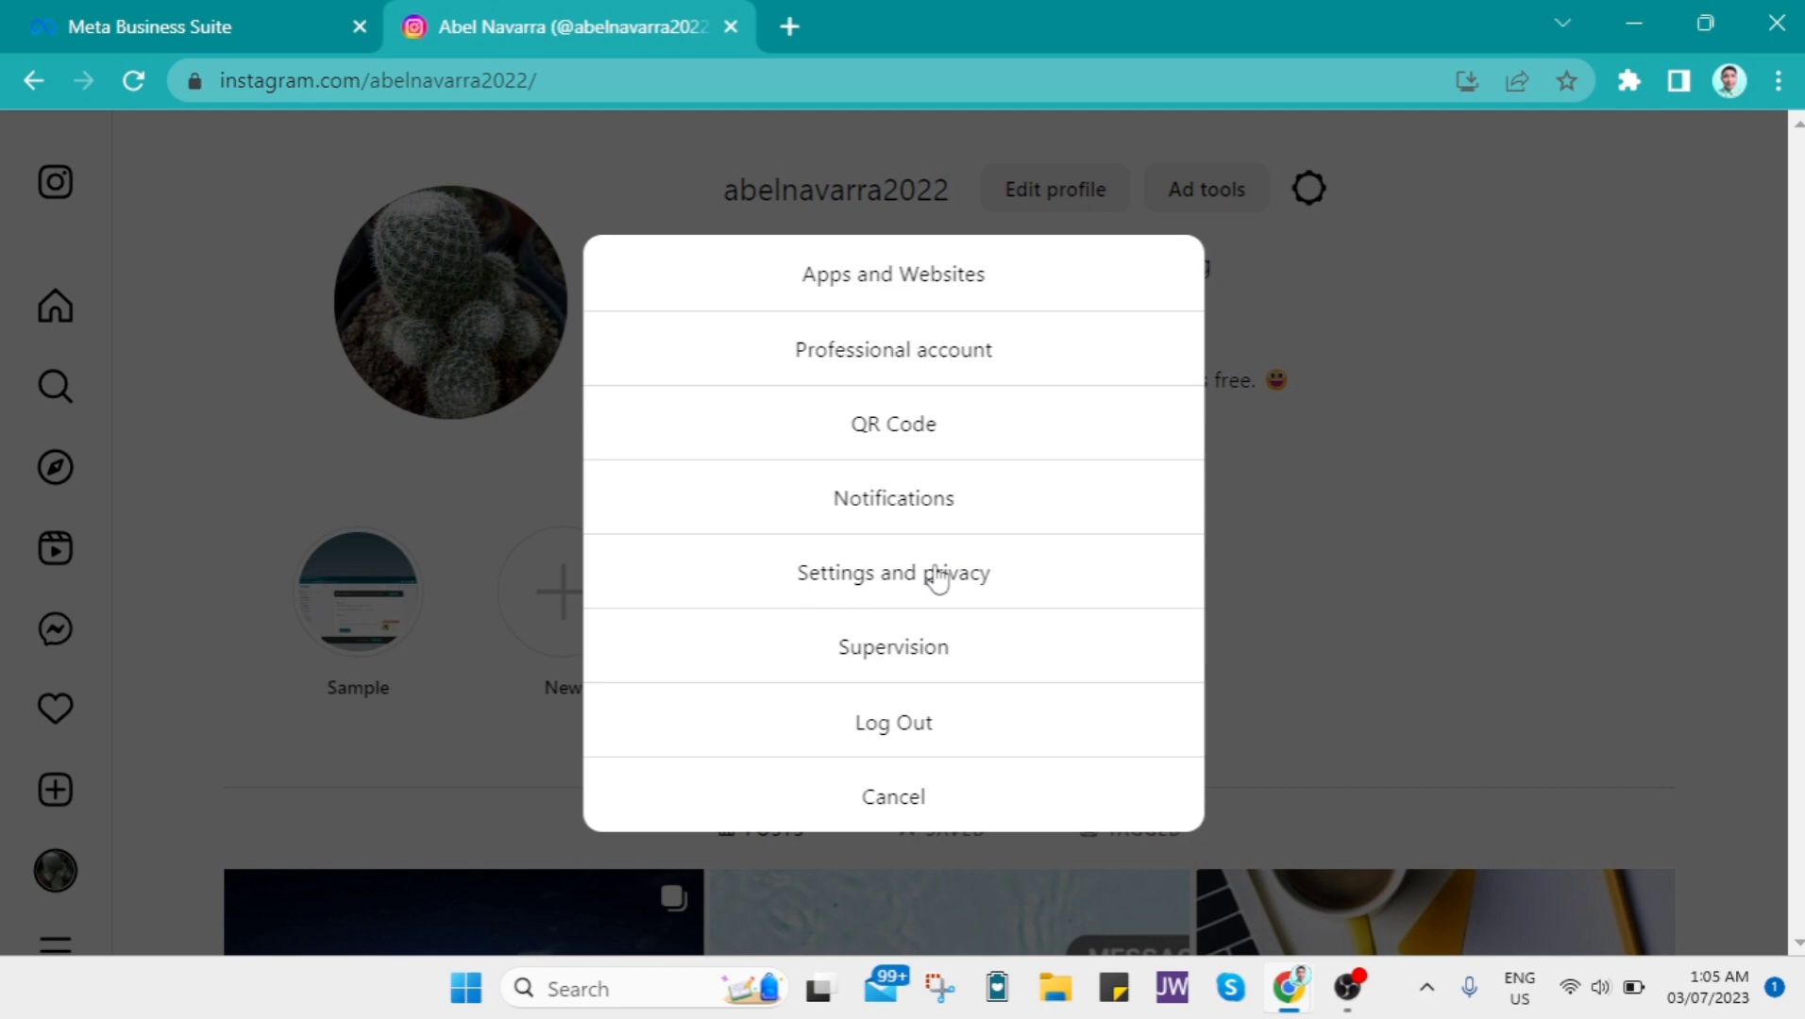
pyautogui.click(892, 572)
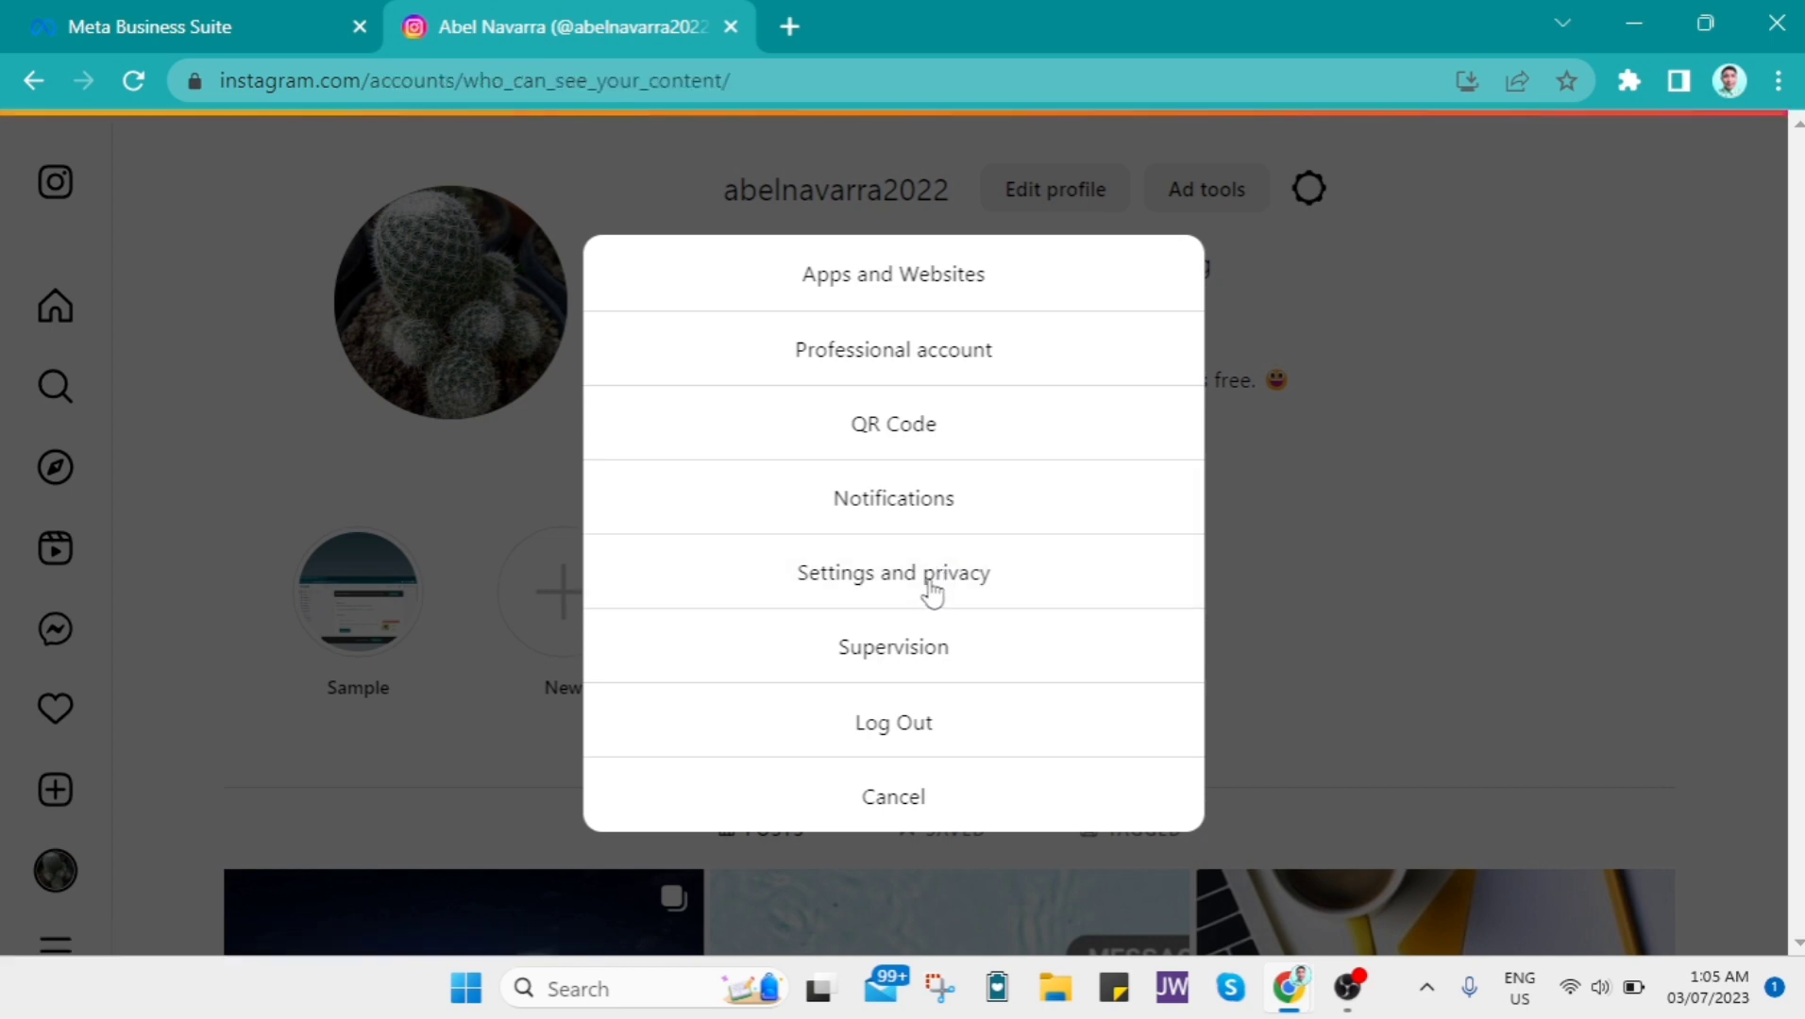
pyautogui.click(893, 572)
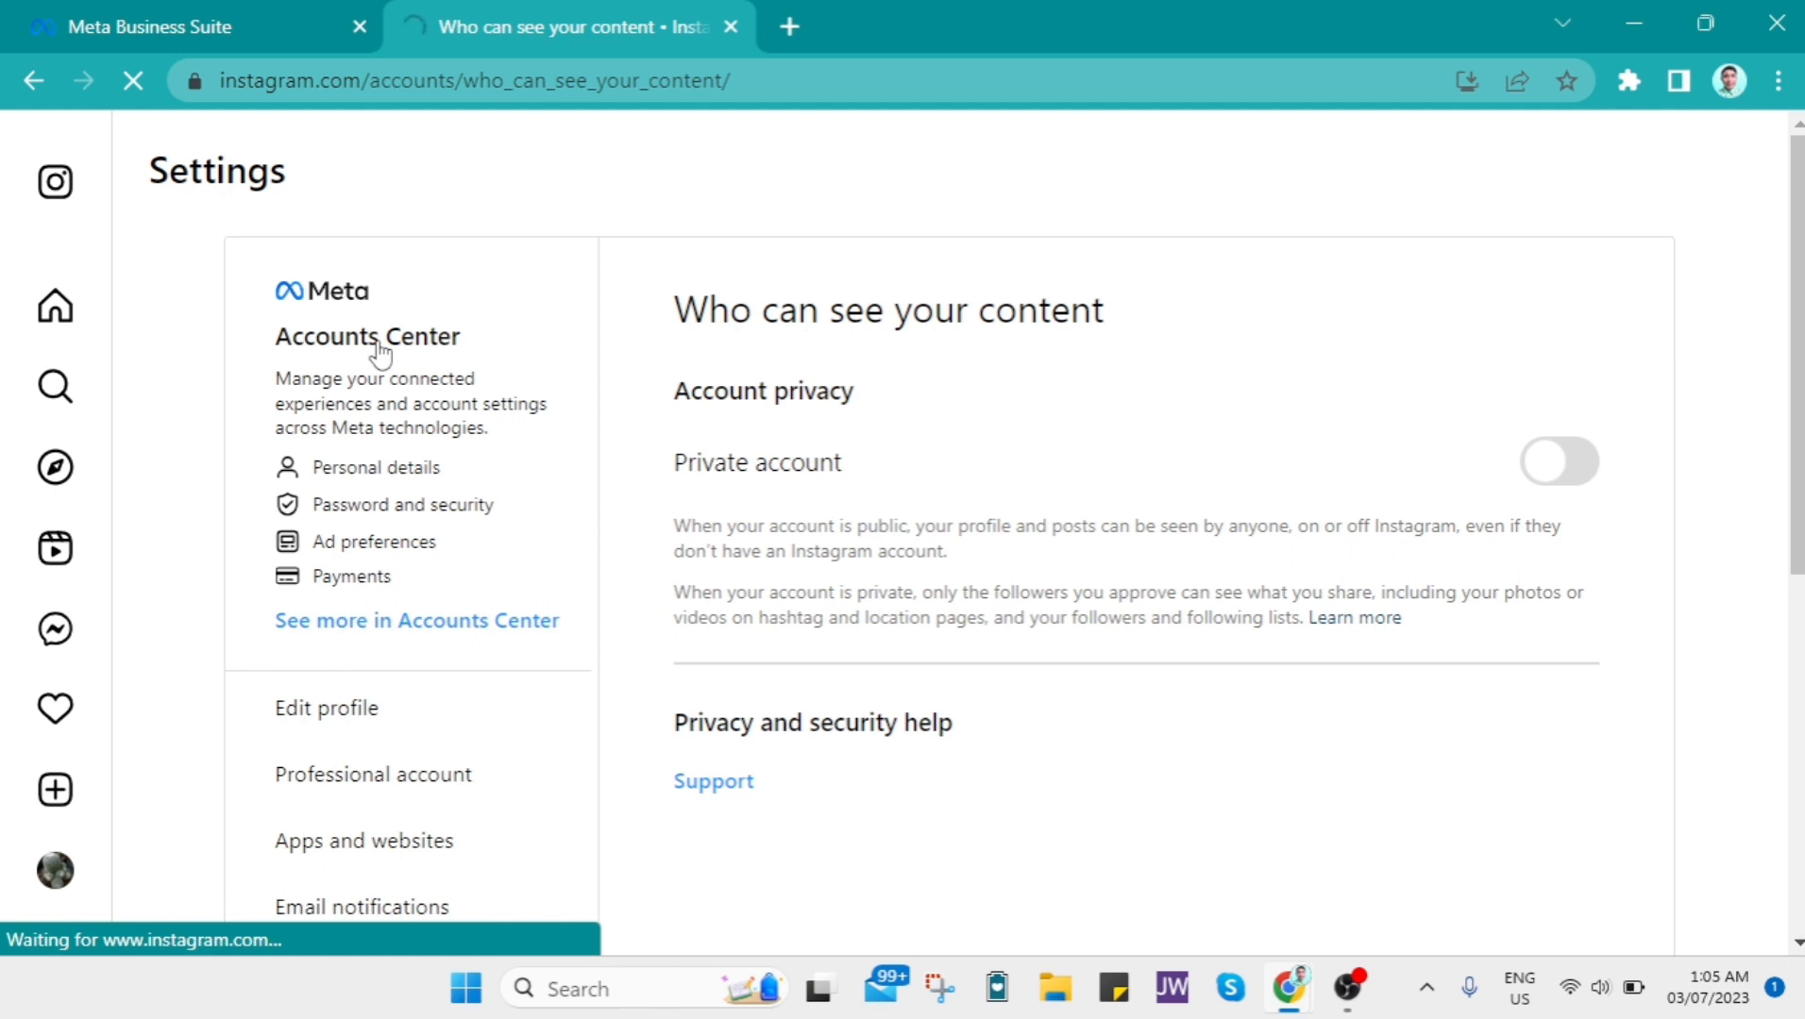
pyautogui.click(366, 336)
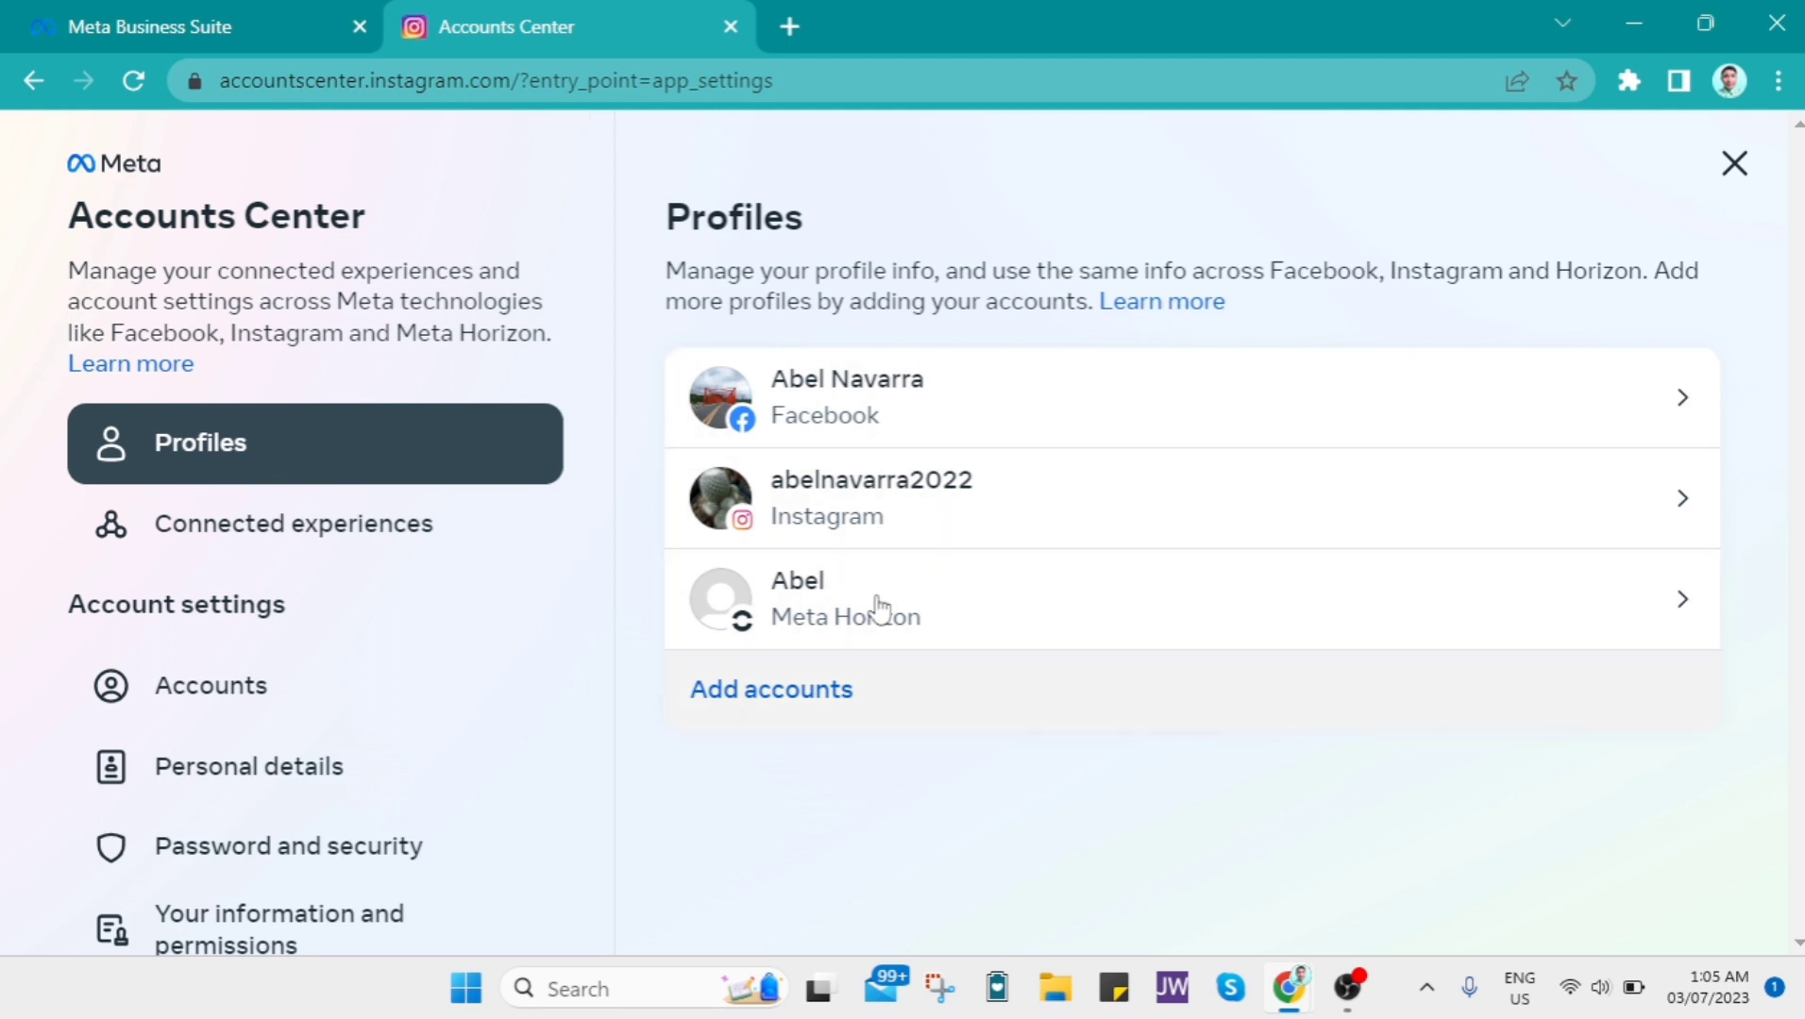
pyautogui.moveTo(559, 621)
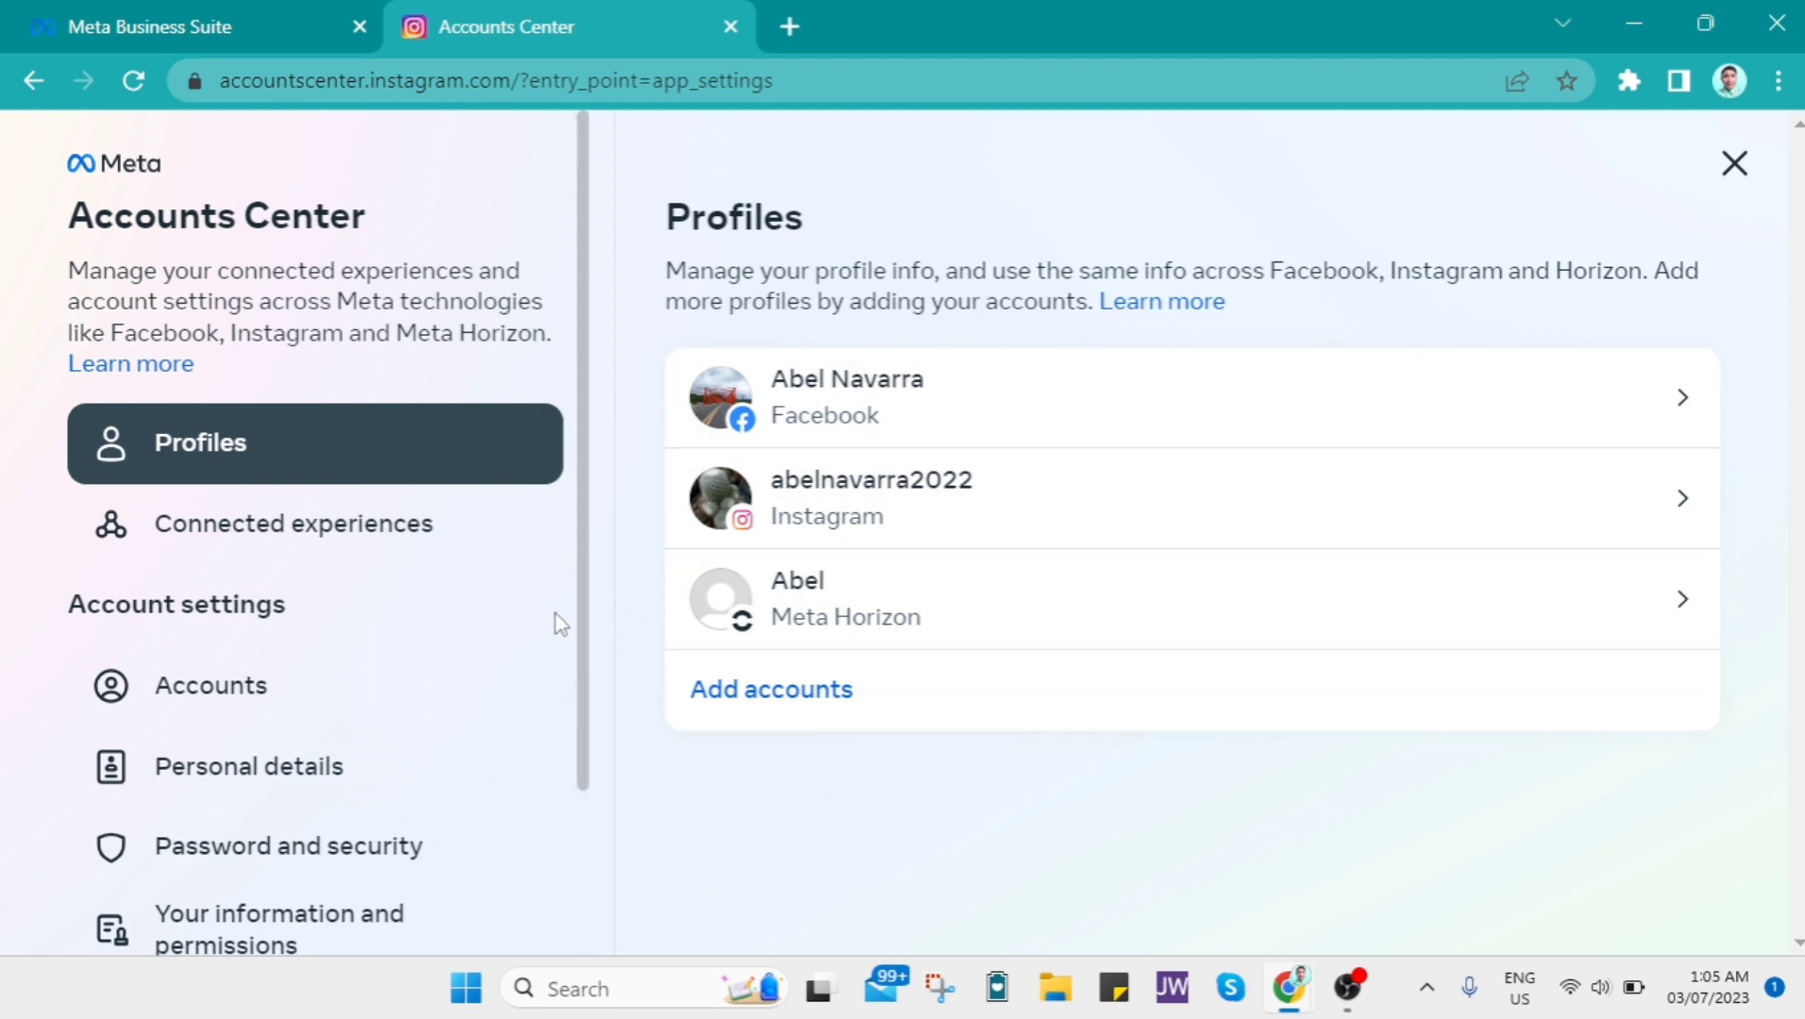
# - Switch back to the Meta Business Suite browser tab after reviewing the linked profiles
pyautogui.click(149, 26)
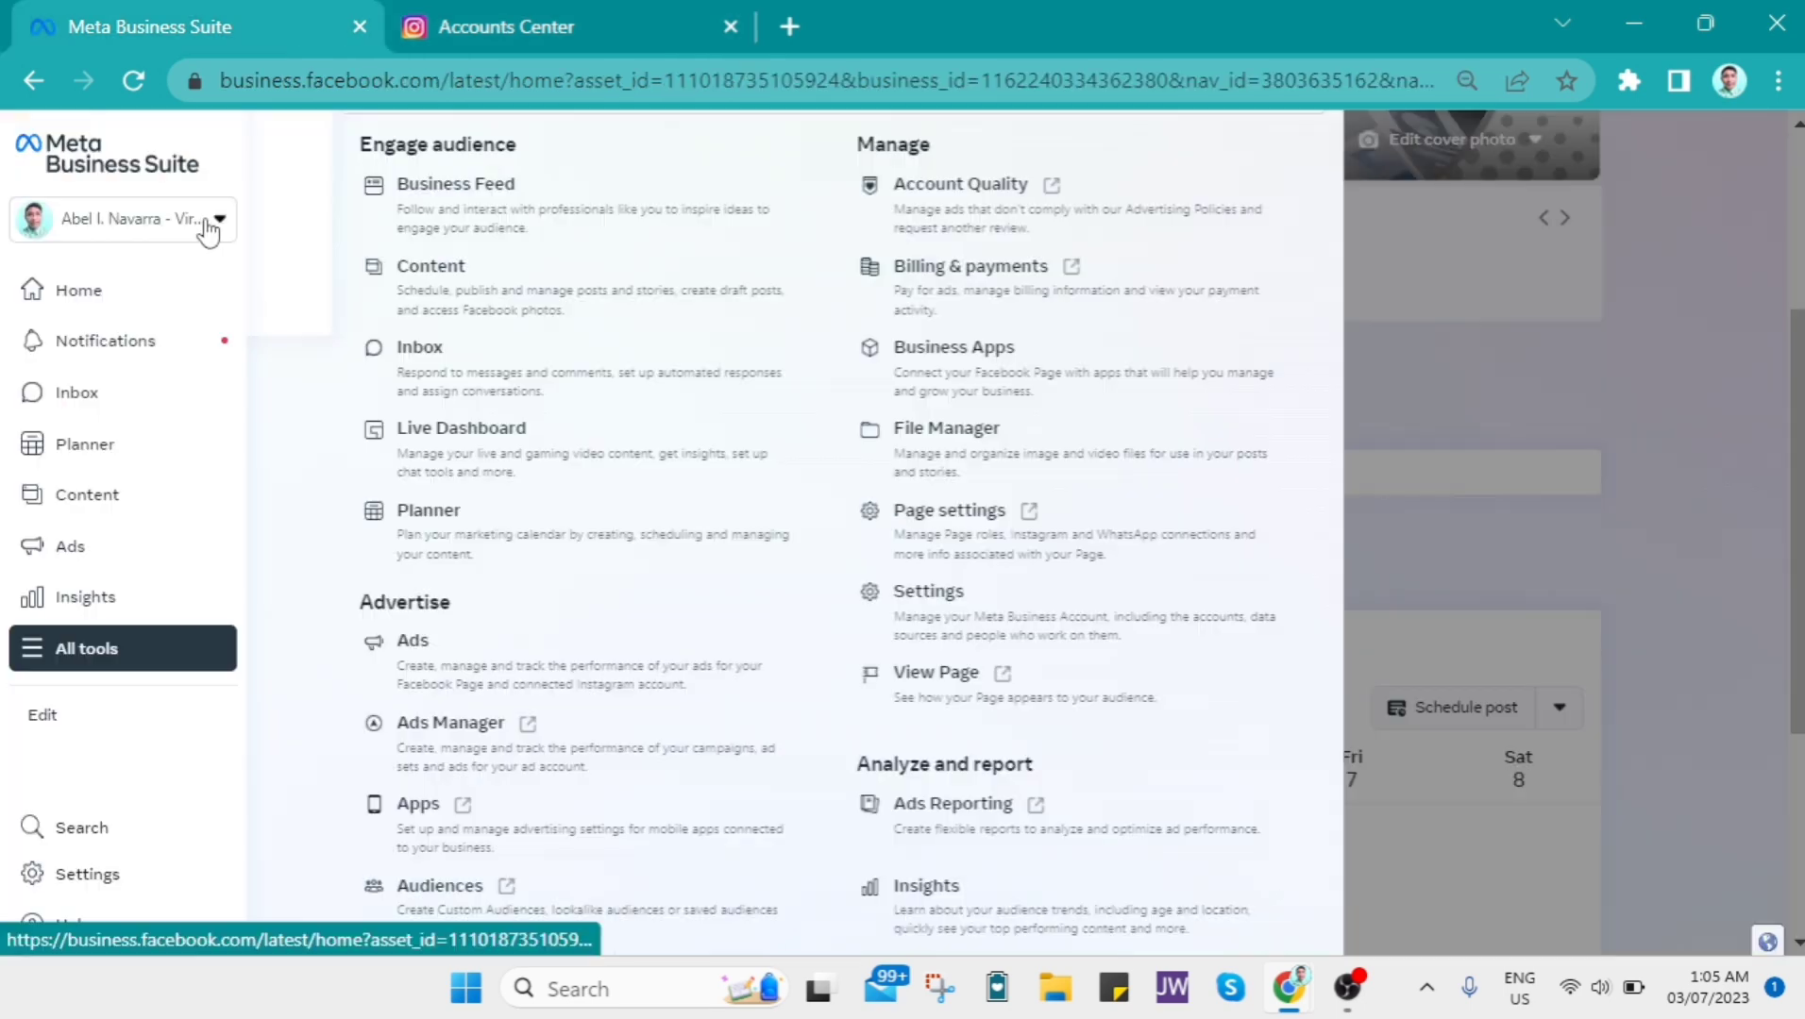
# - Check the business account dropdown, list all business tools, and launch Facebook Page settings
pyautogui.click(121, 219)
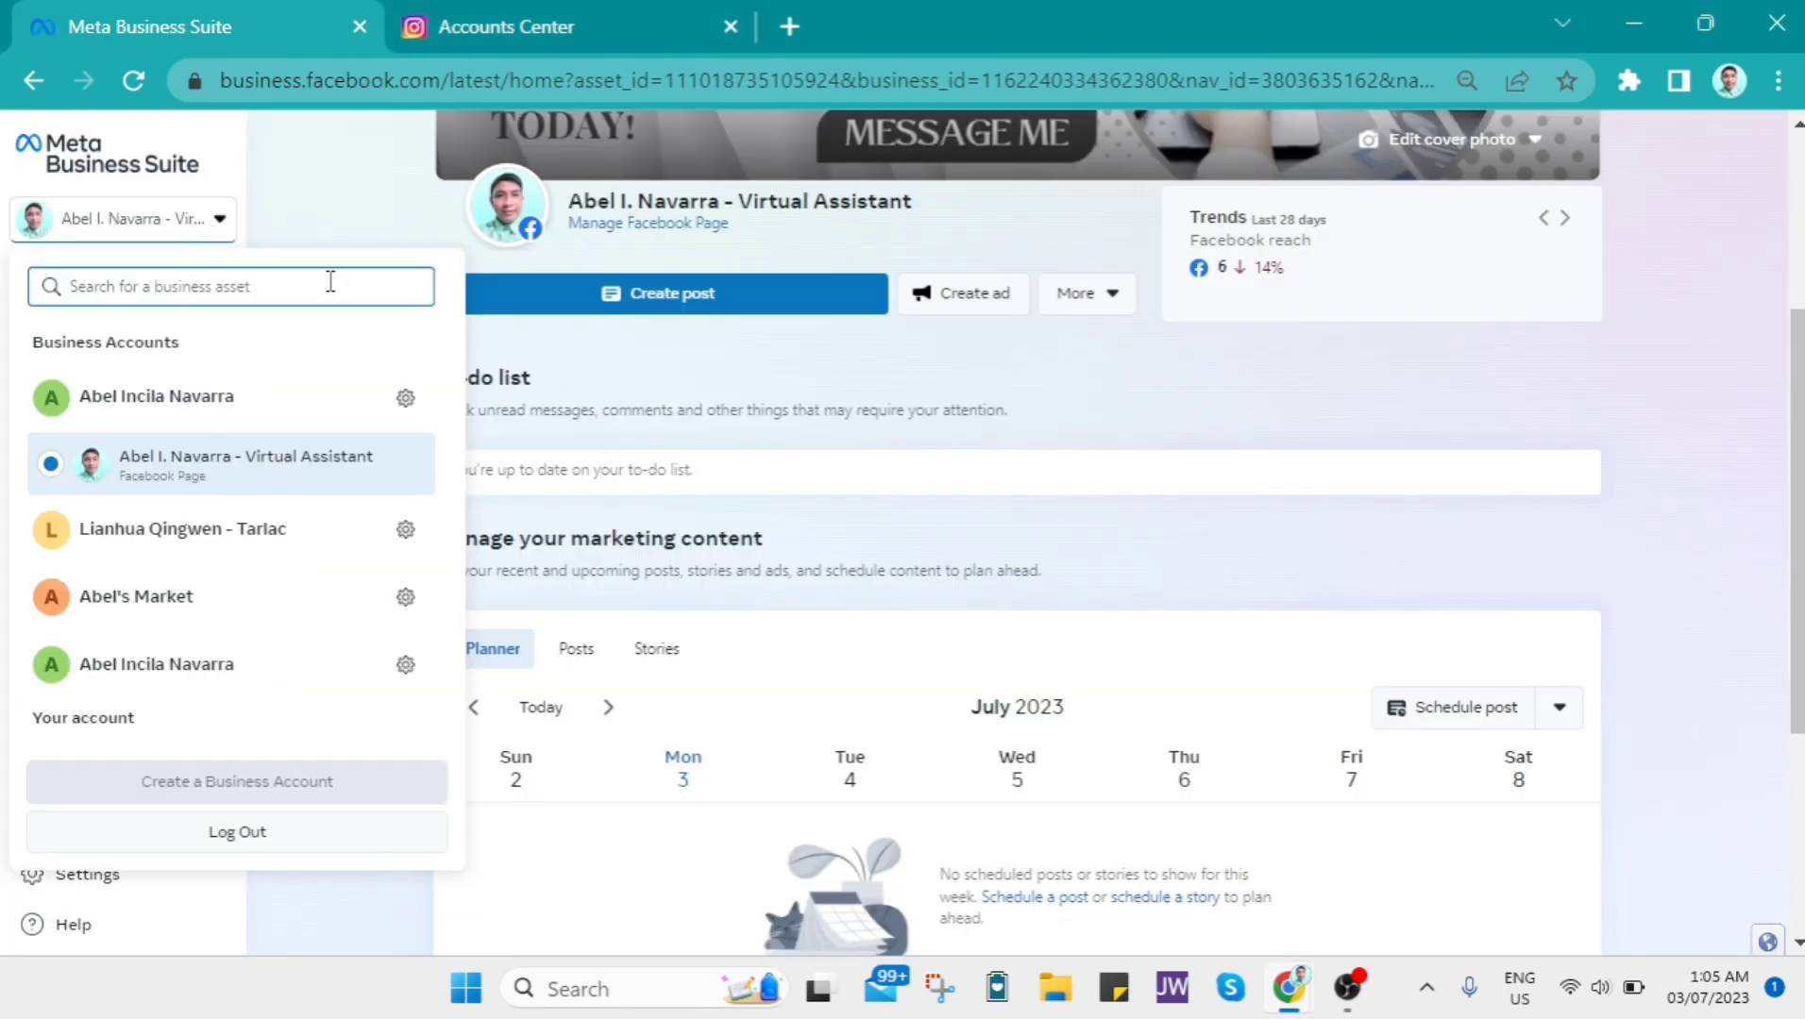
pyautogui.click(122, 219)
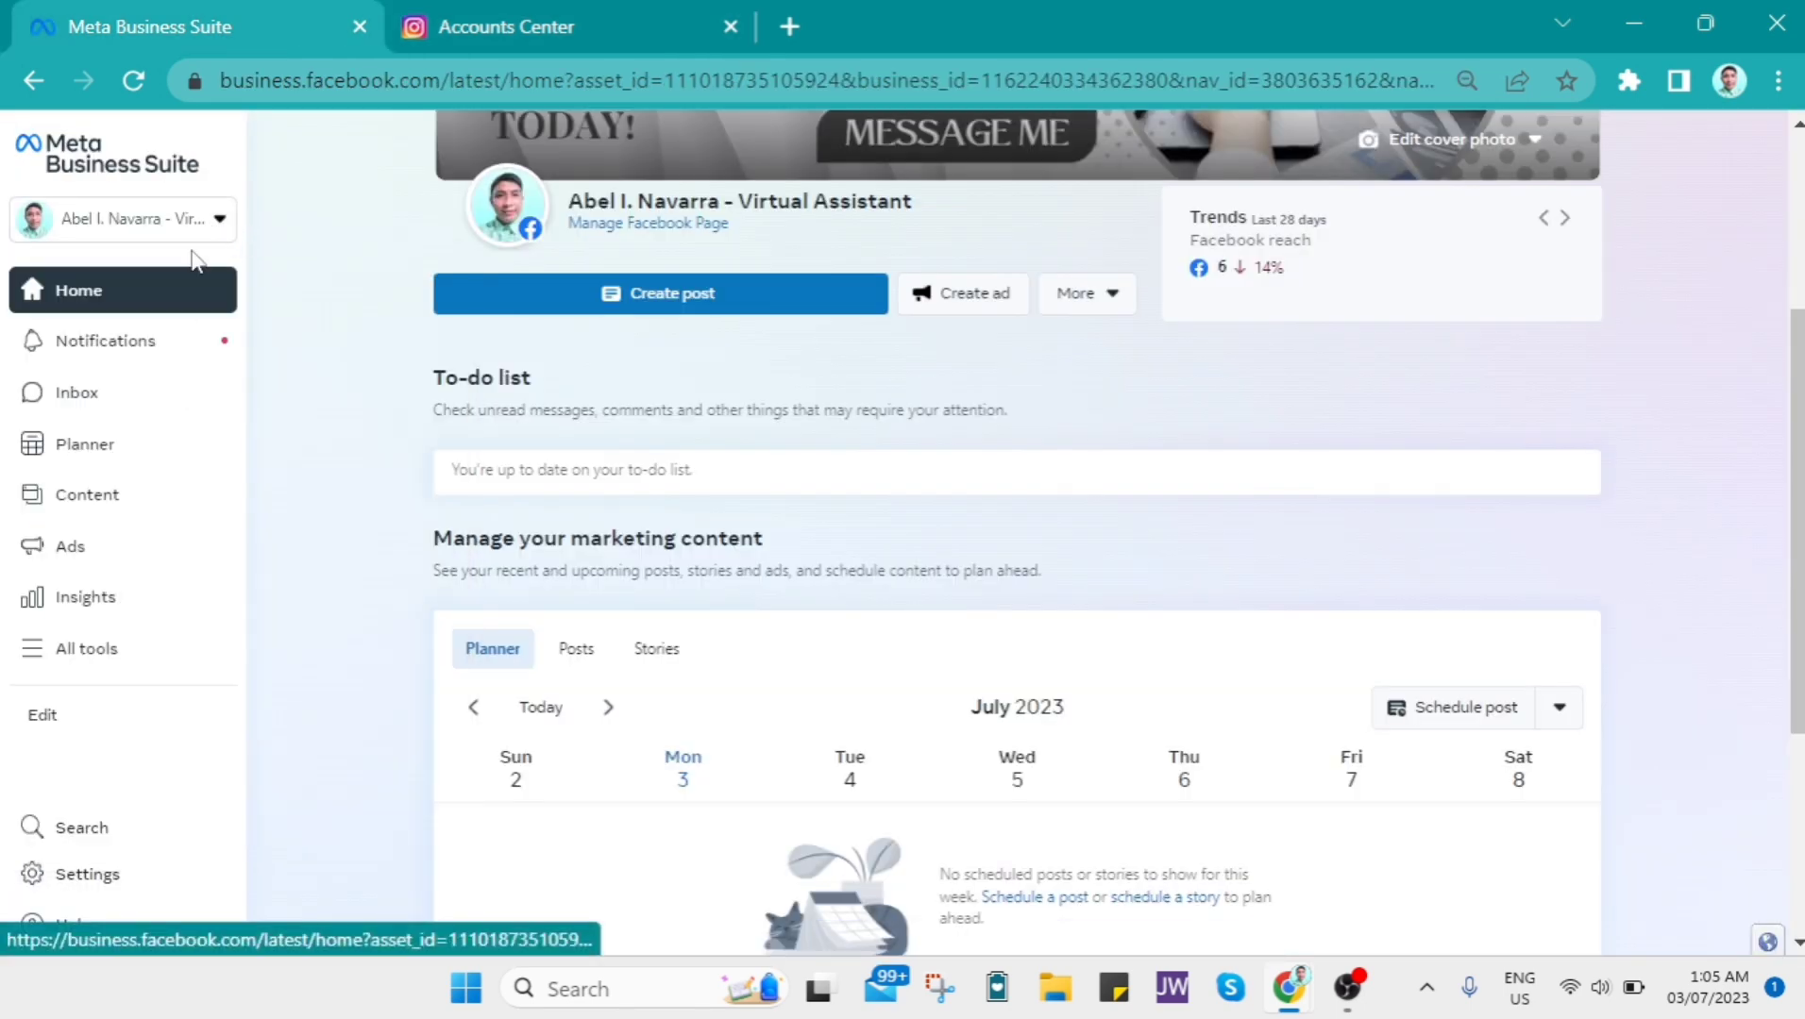
pyautogui.click(87, 648)
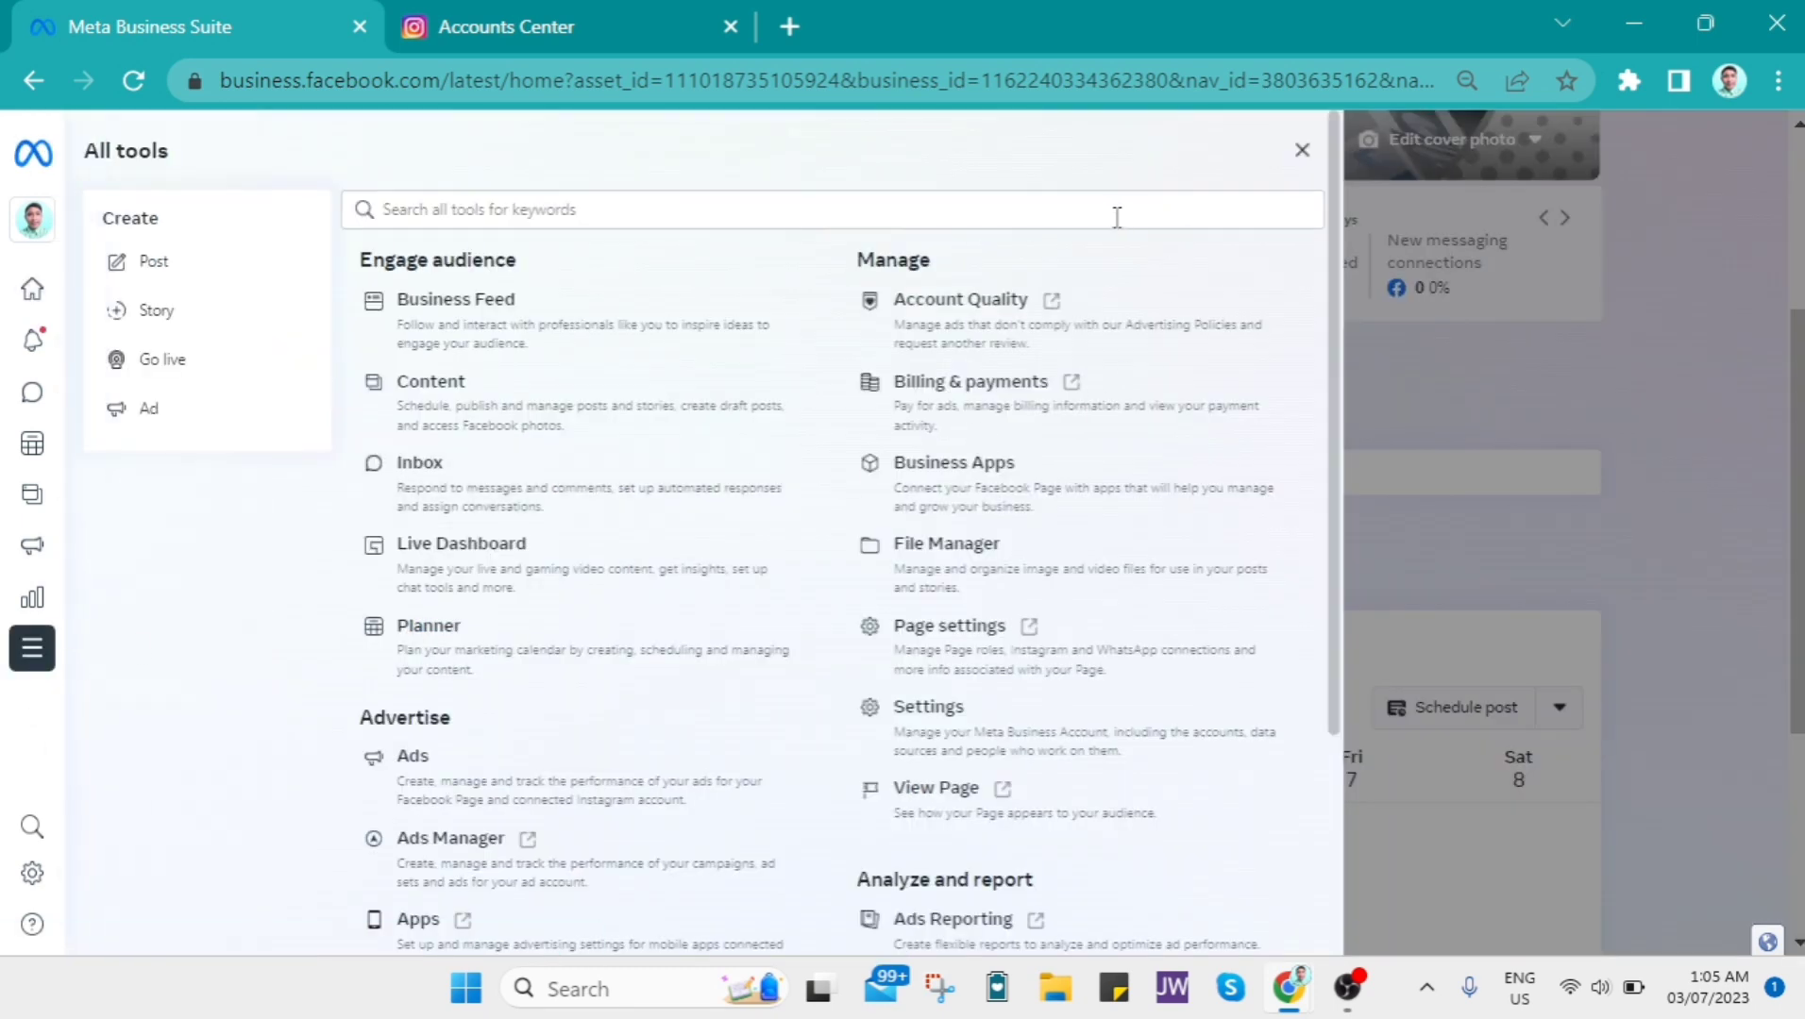
pyautogui.moveTo(1037, 644)
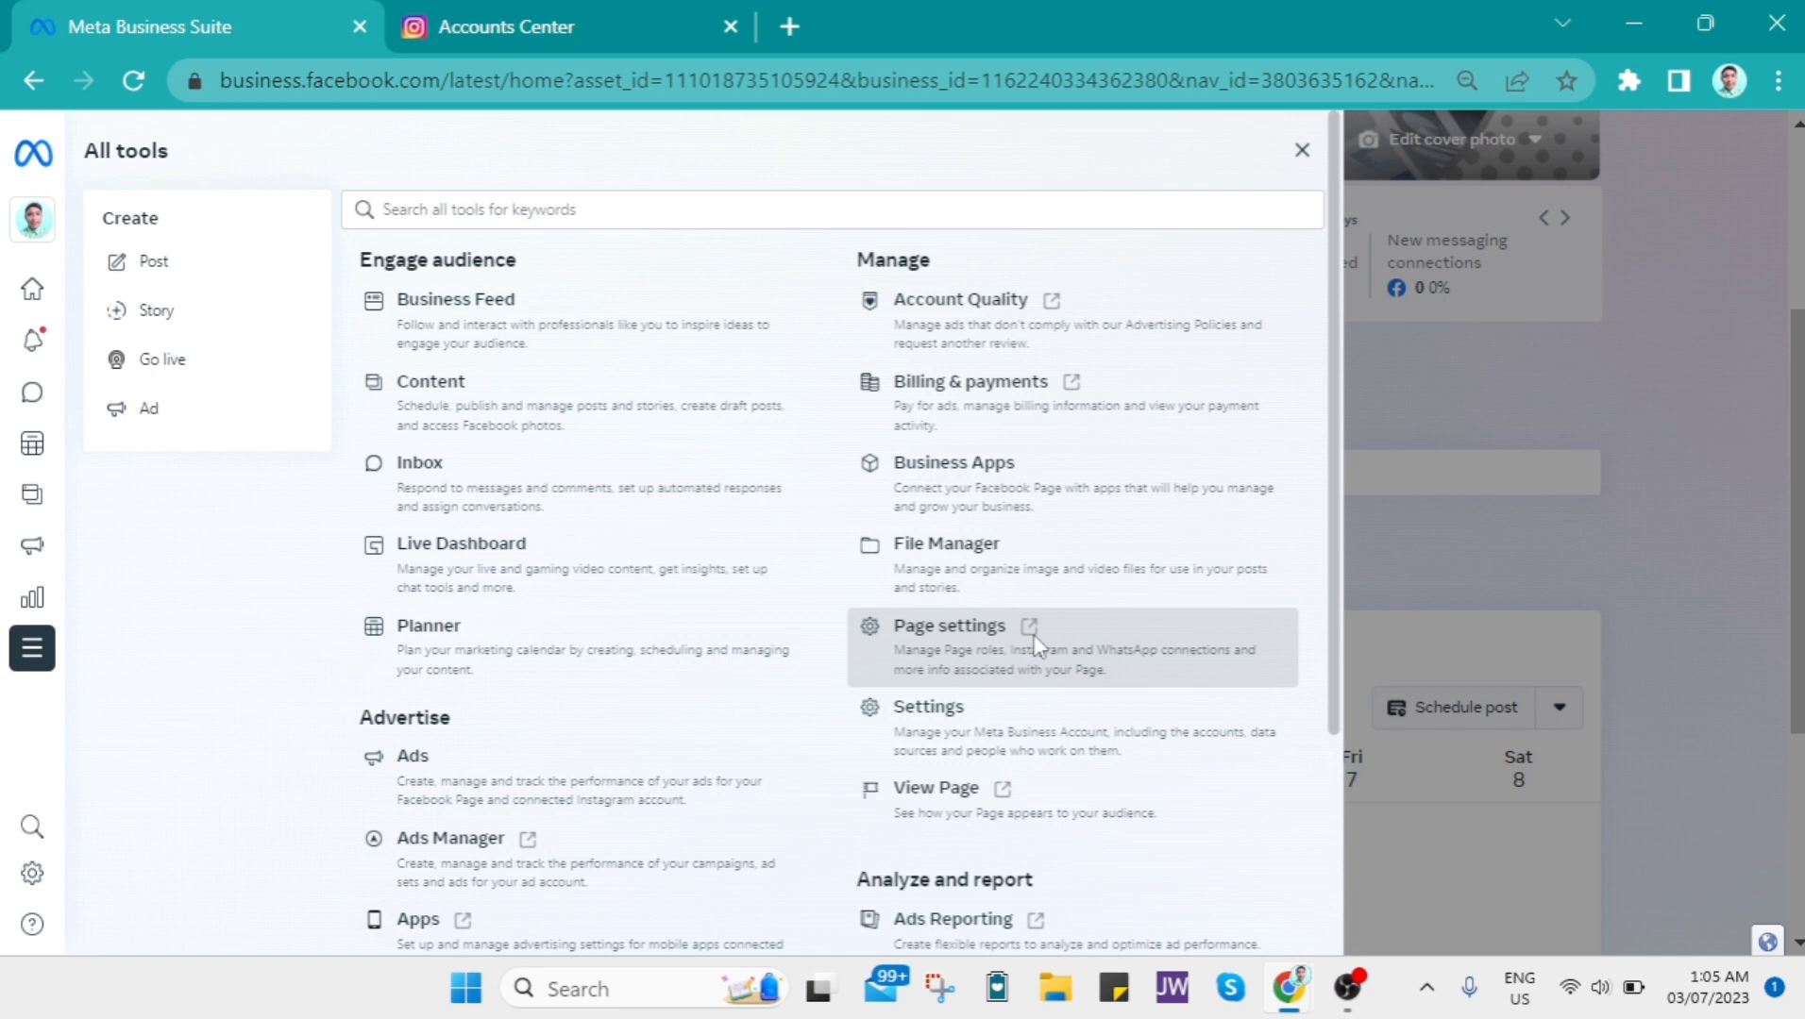
pyautogui.click(948, 625)
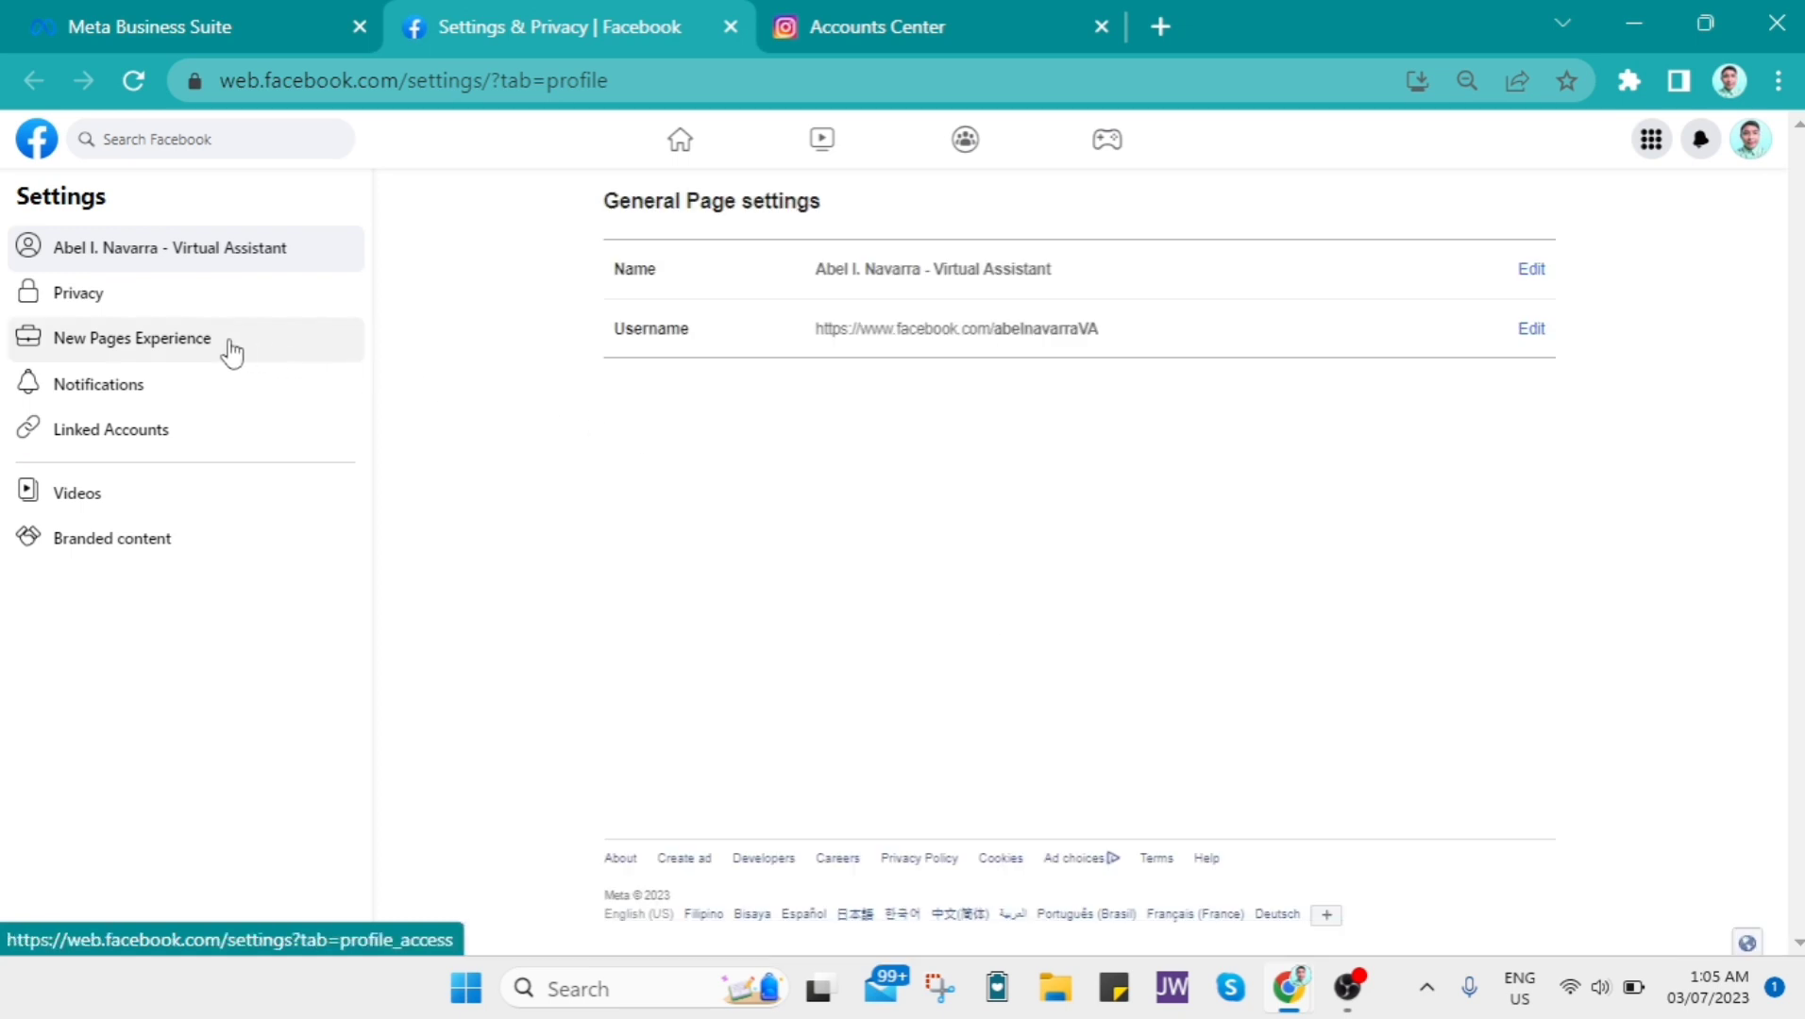
# - Go to the New Pages Experience section of the Facebook Page settings
pyautogui.click(132, 338)
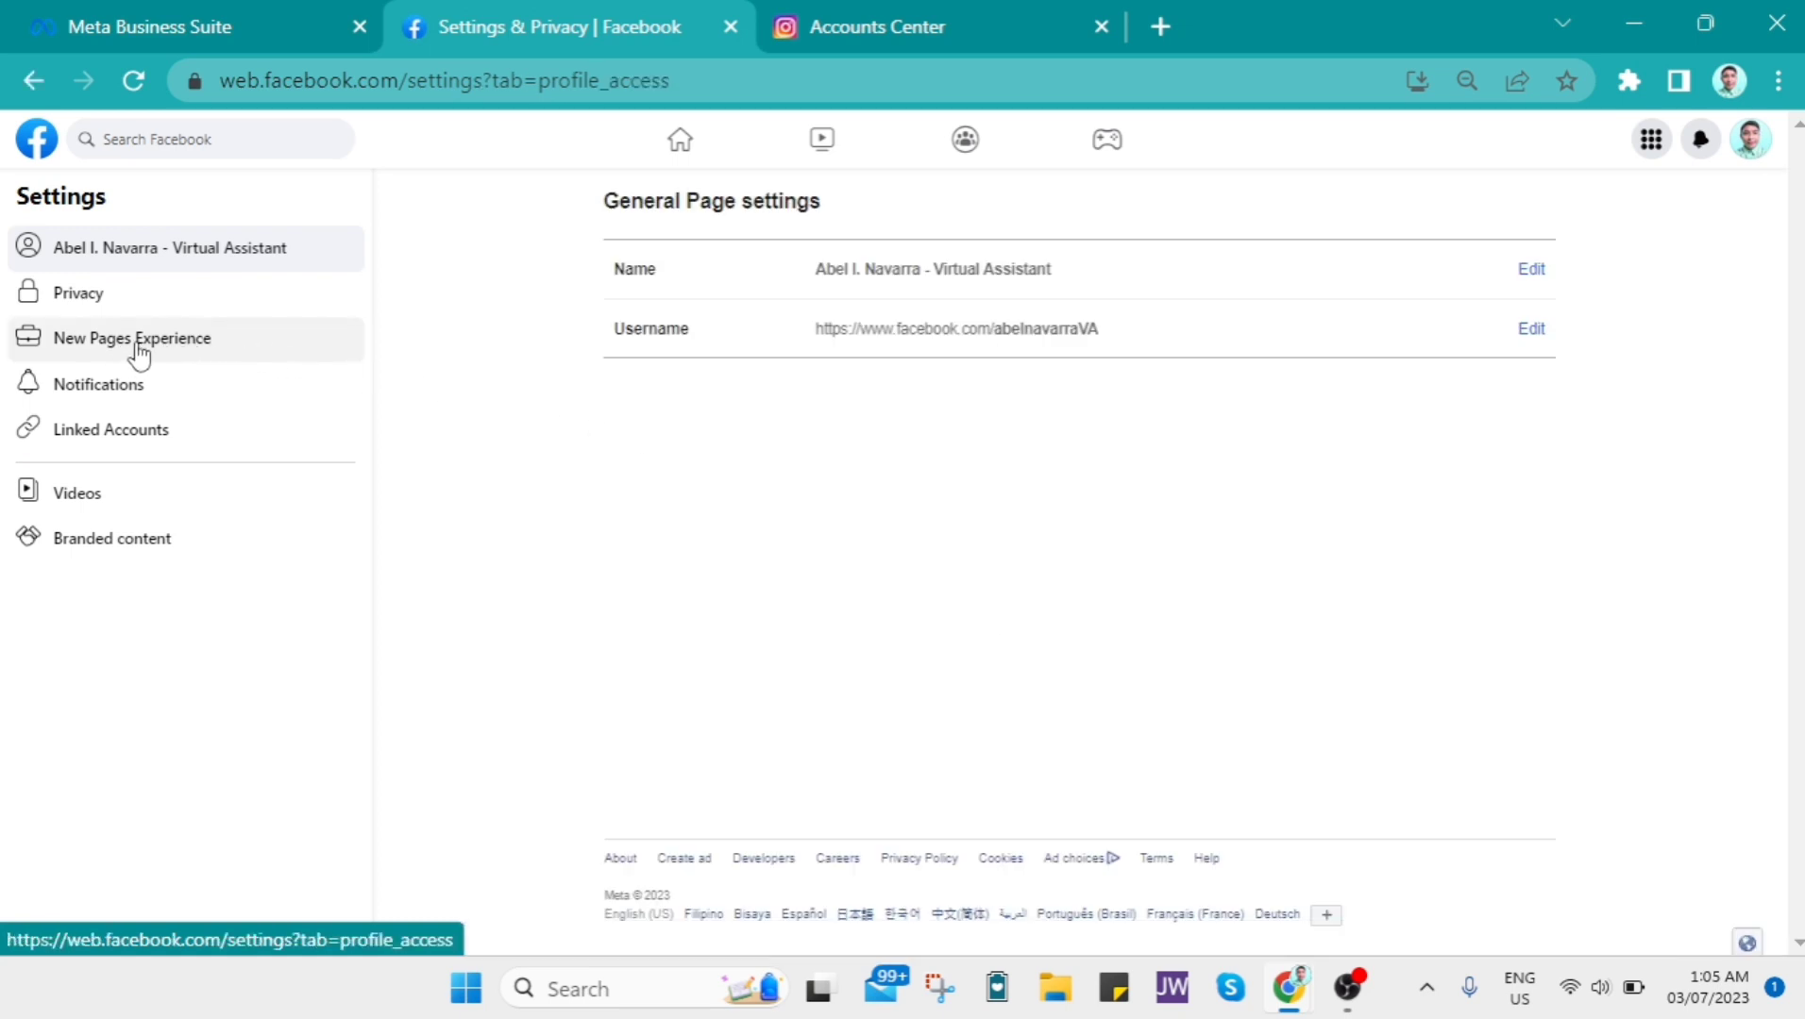
# - Show Page access, listing Facebook access, task access and the linked business account
pyautogui.click(133, 338)
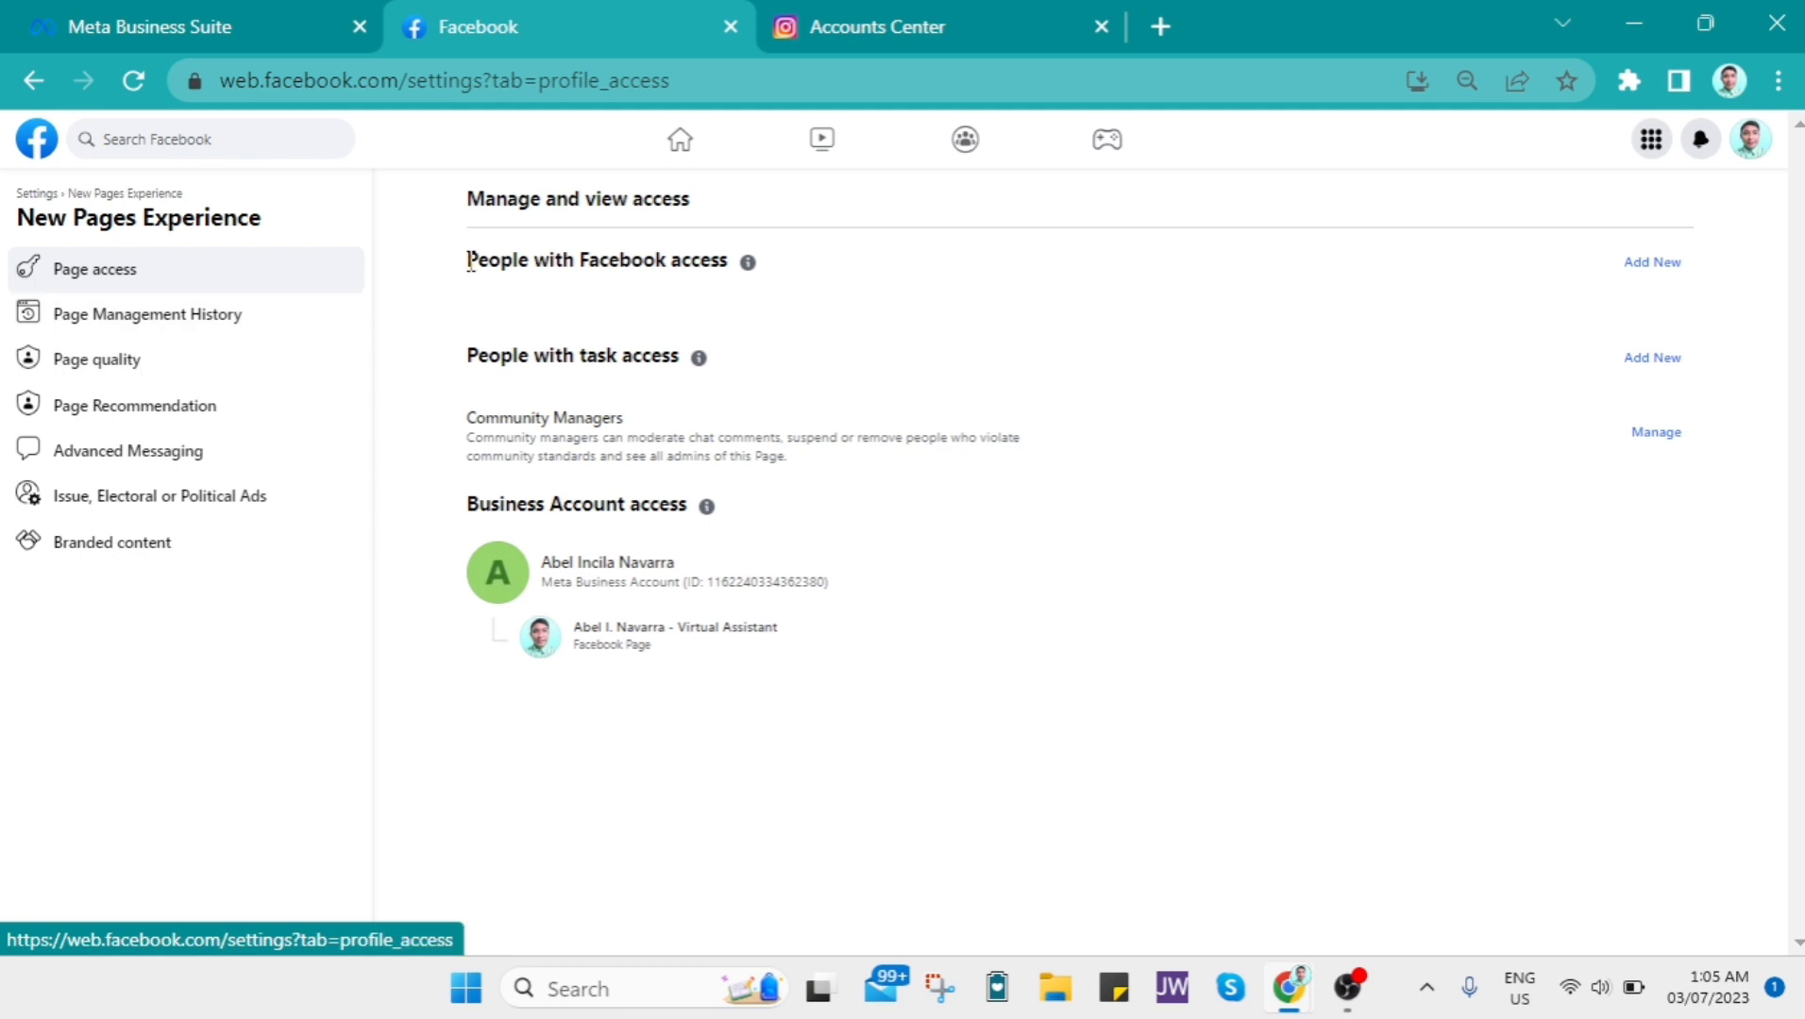
pyautogui.moveTo(612, 239)
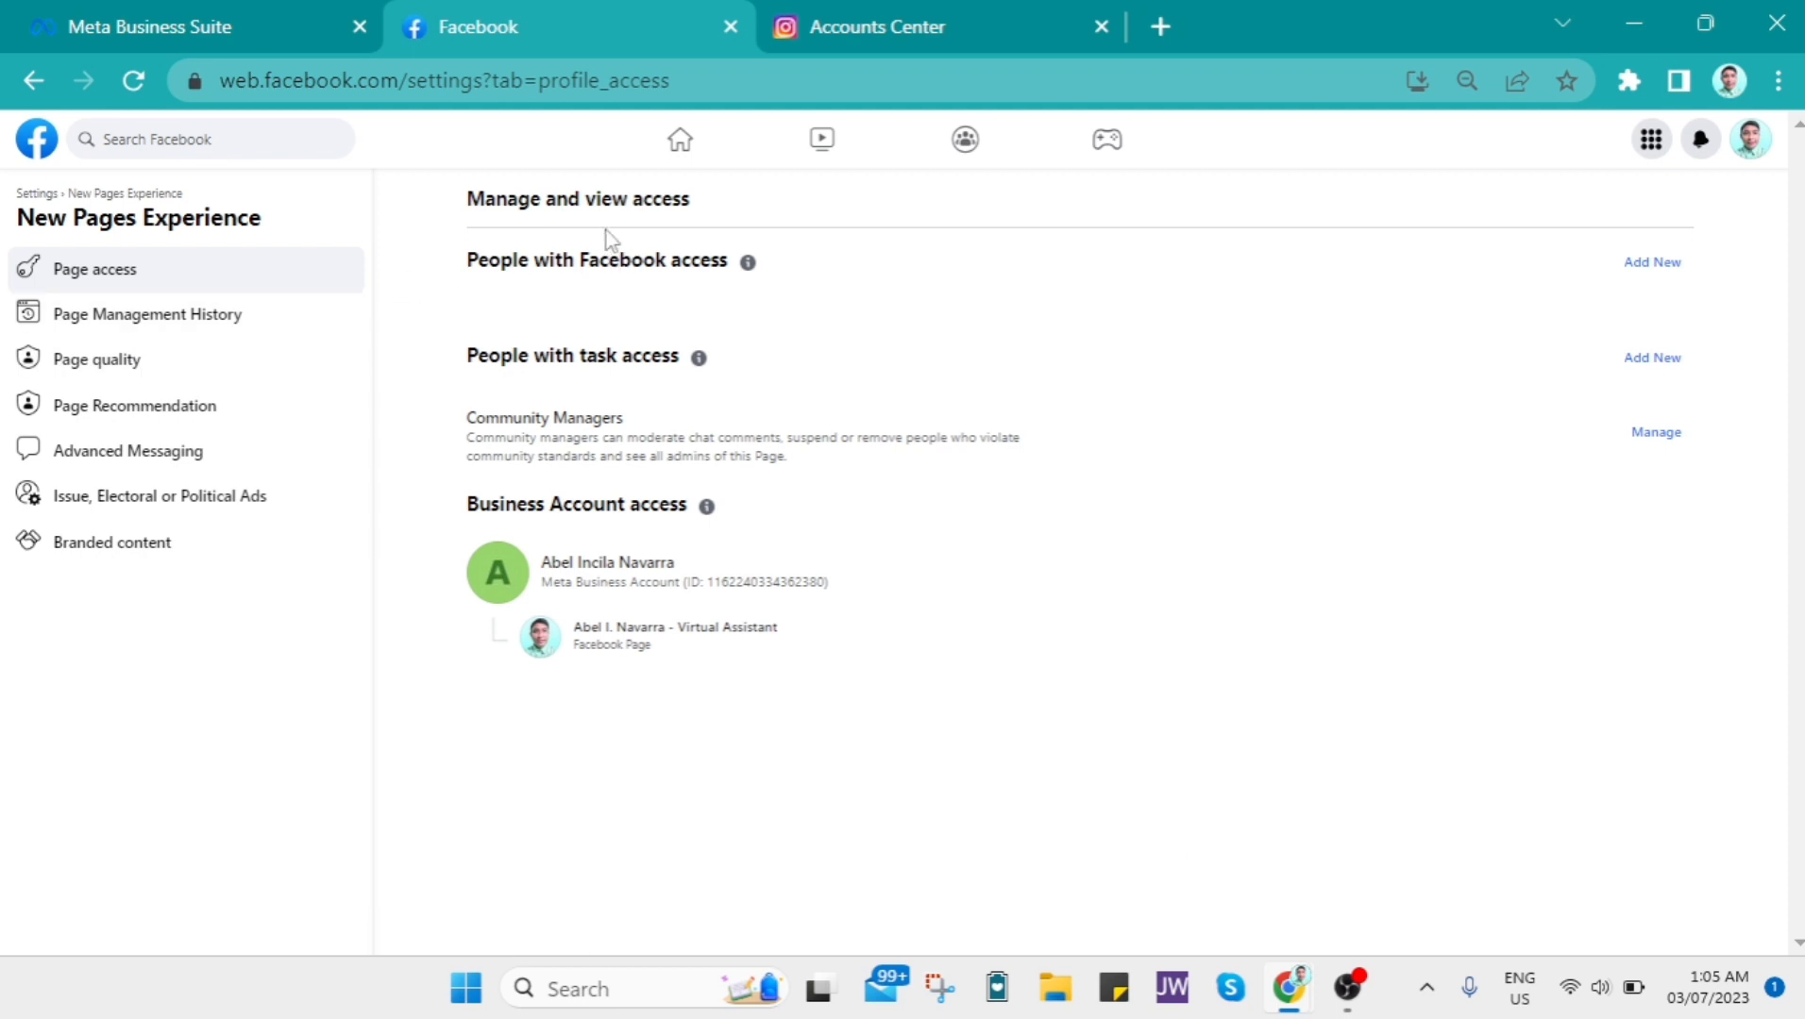
pyautogui.moveTo(1278, 361)
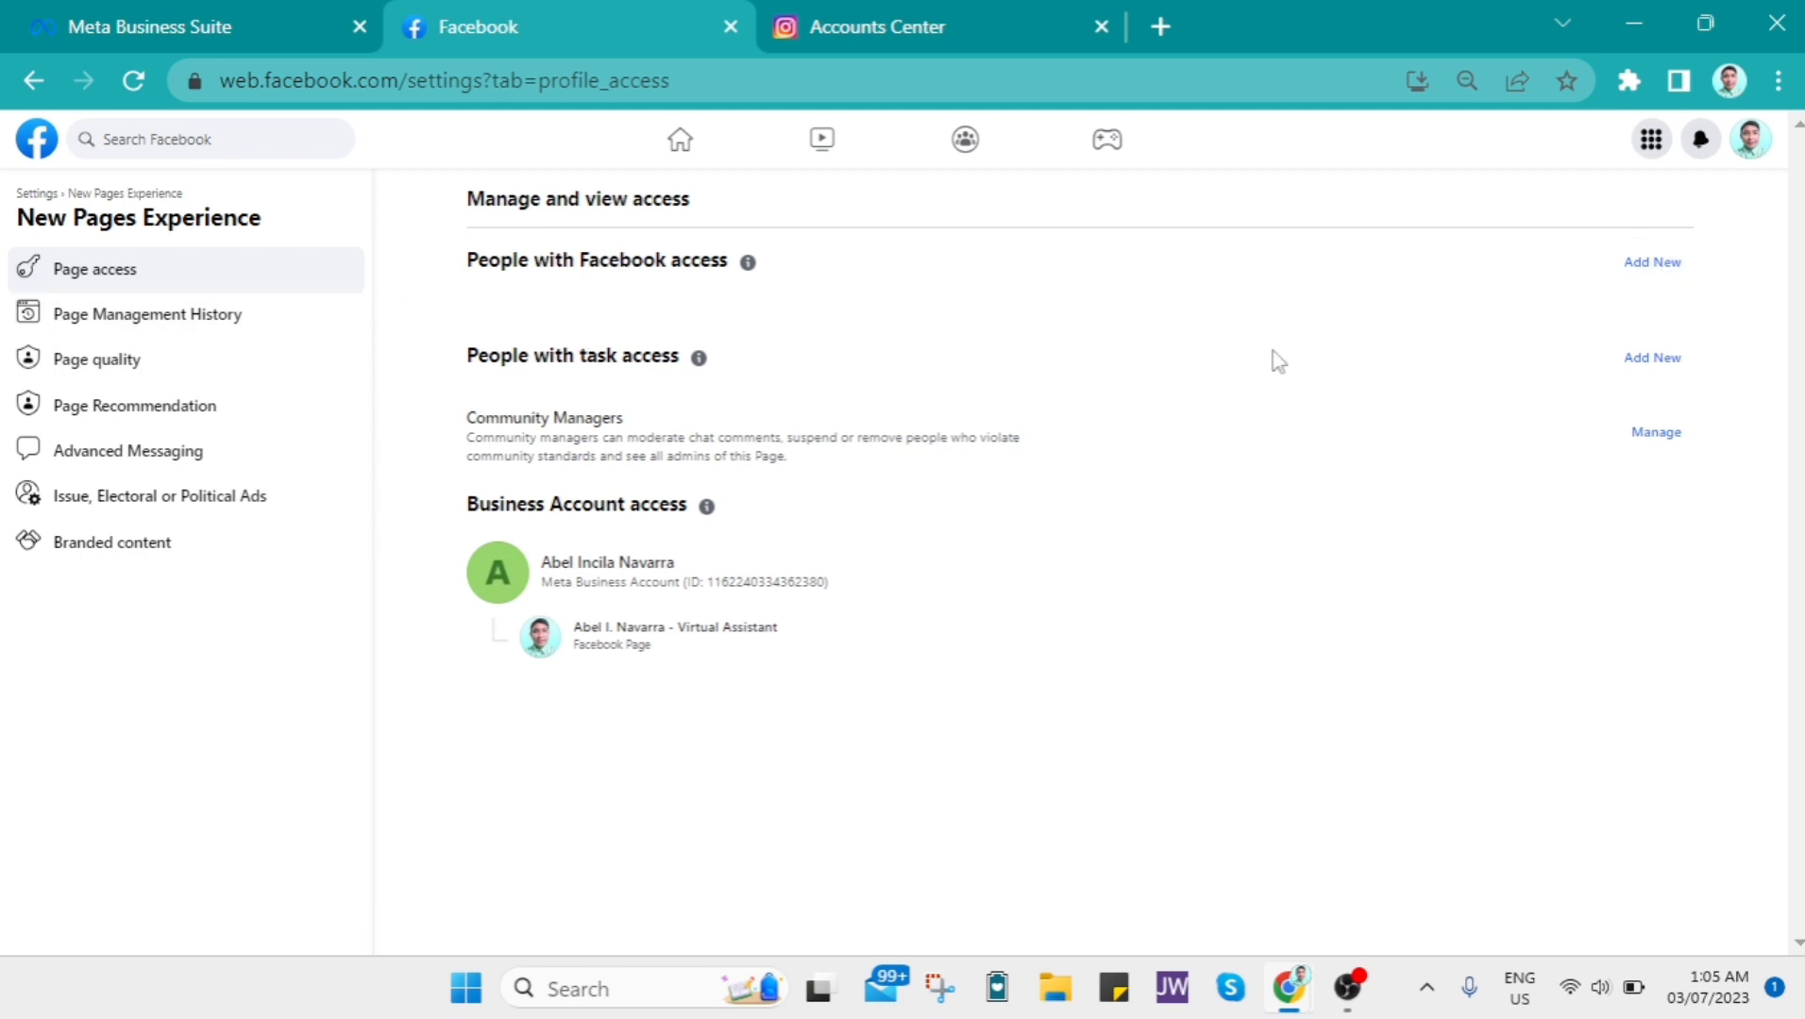
pyautogui.moveTo(1650, 359)
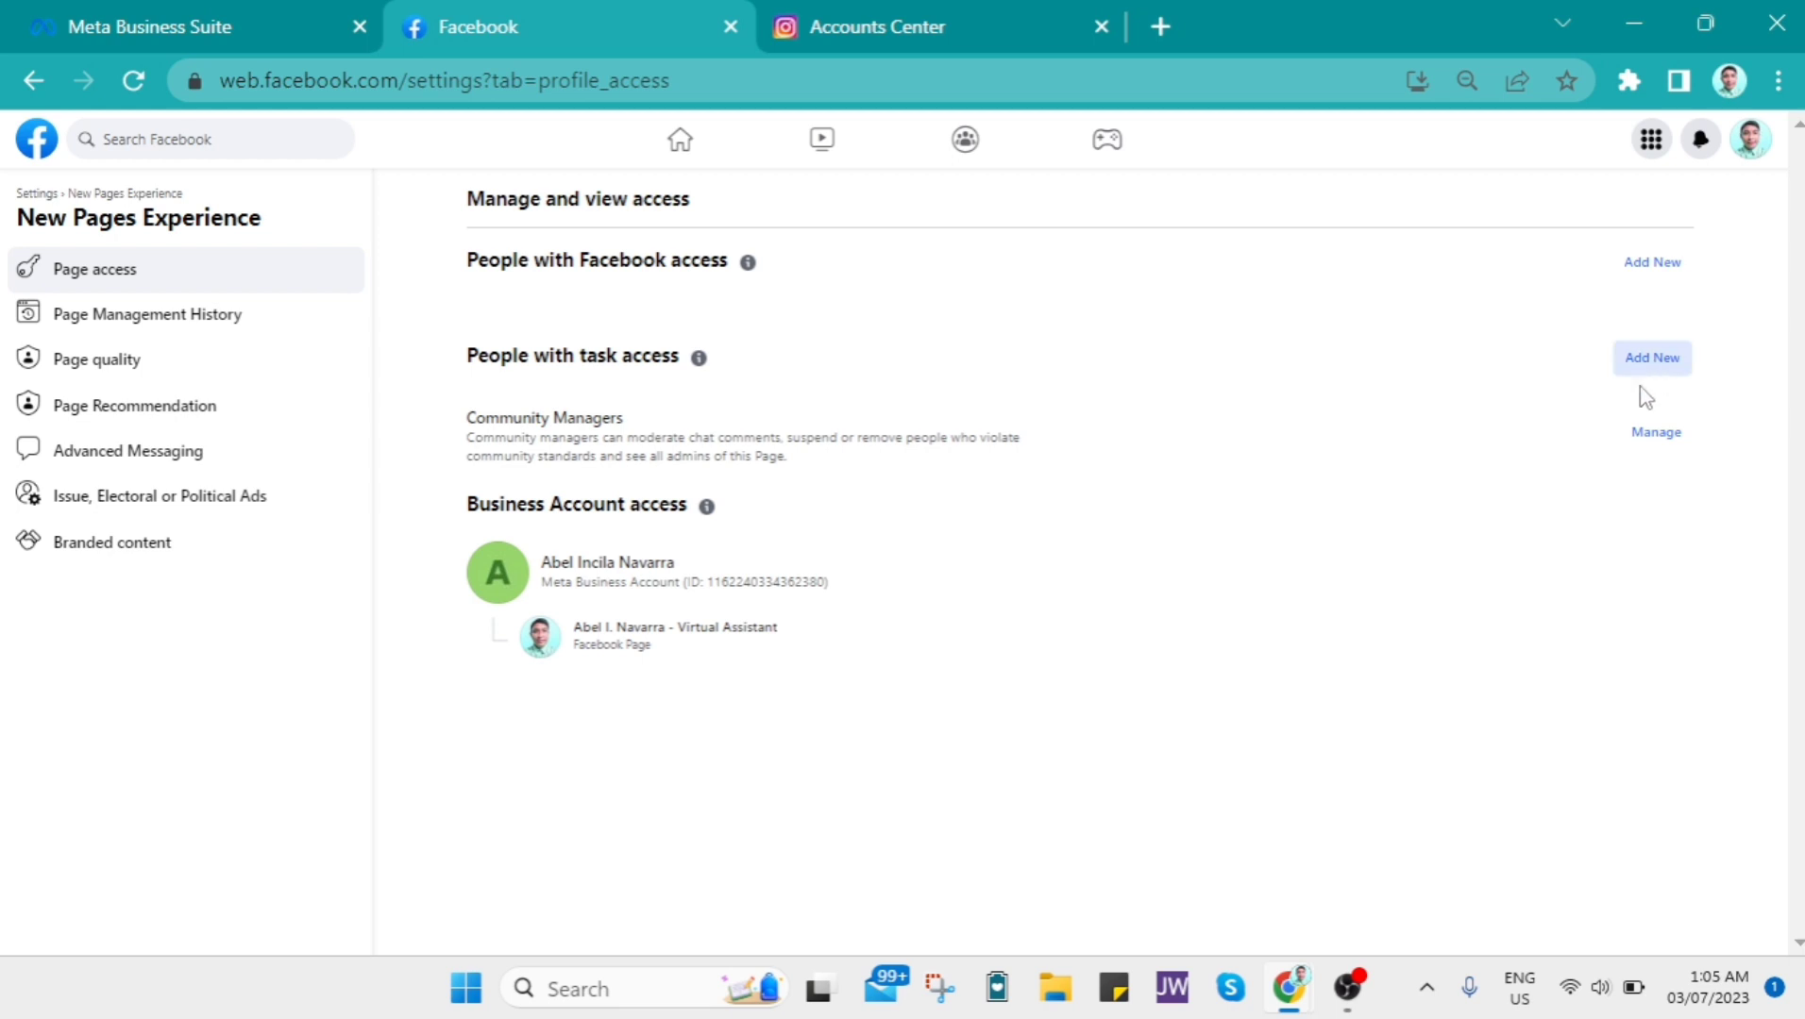
pyautogui.click(1650, 358)
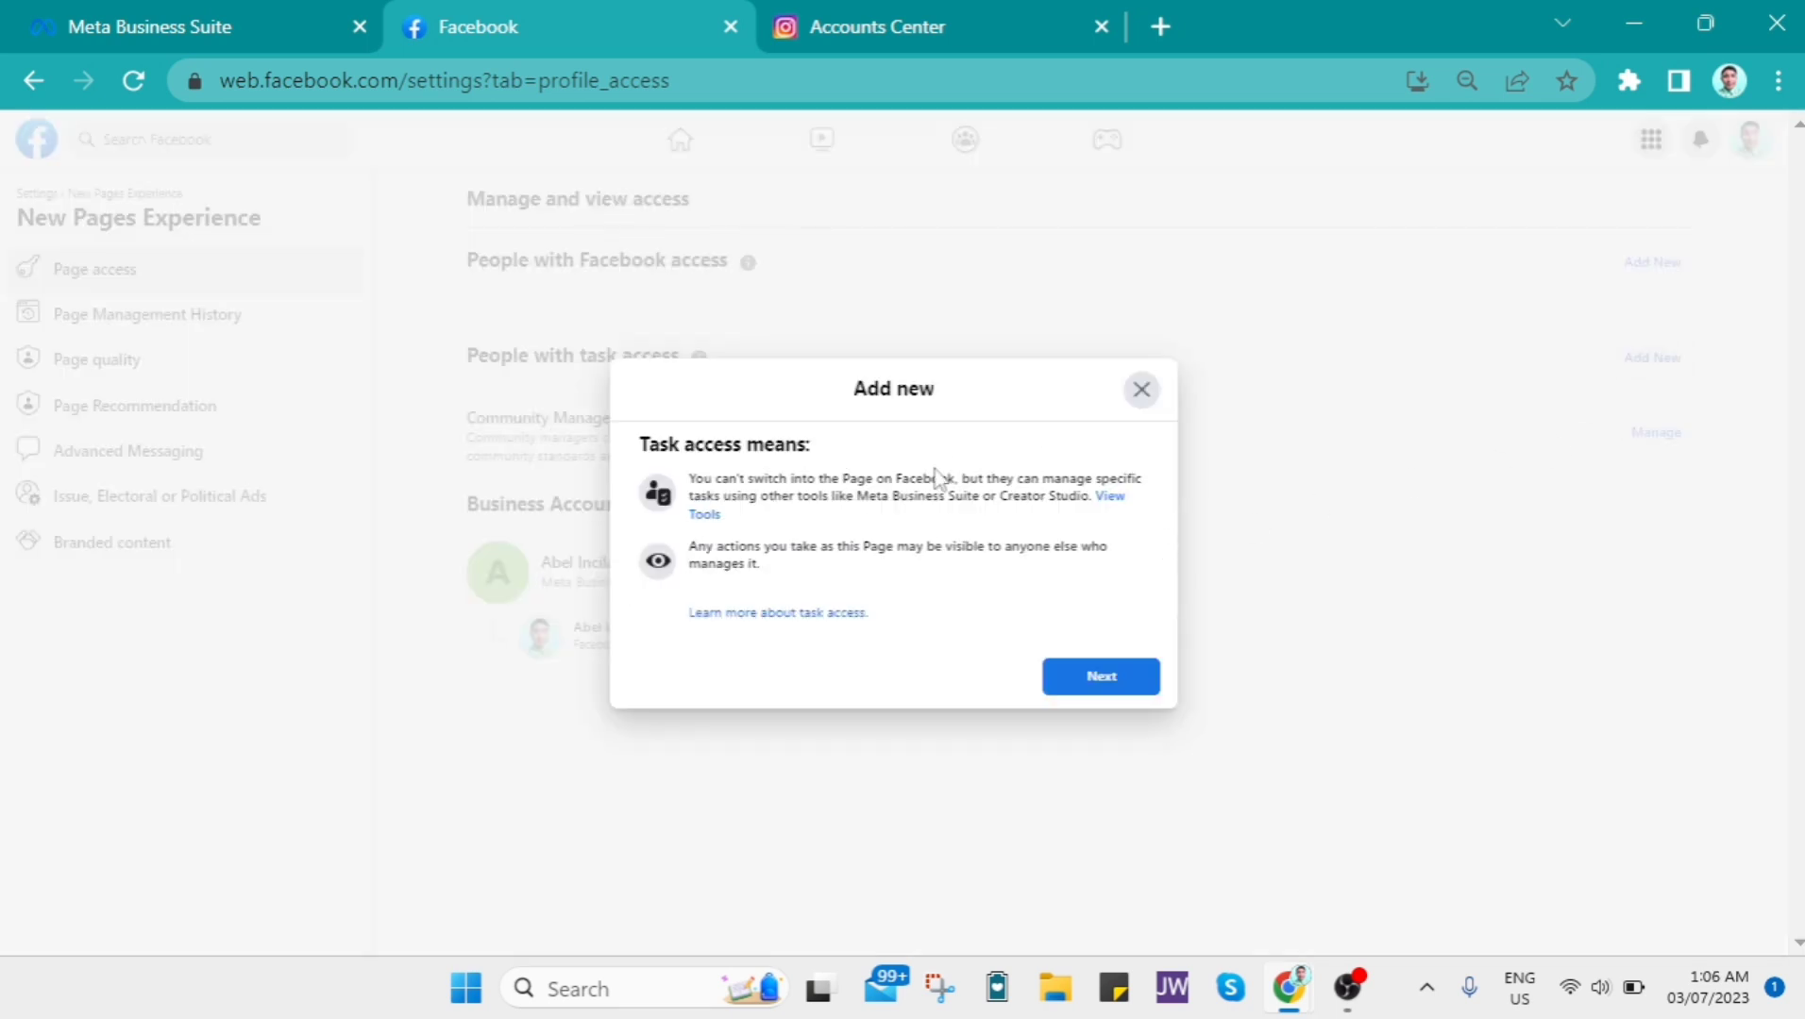
pyautogui.moveTo(1623, 366)
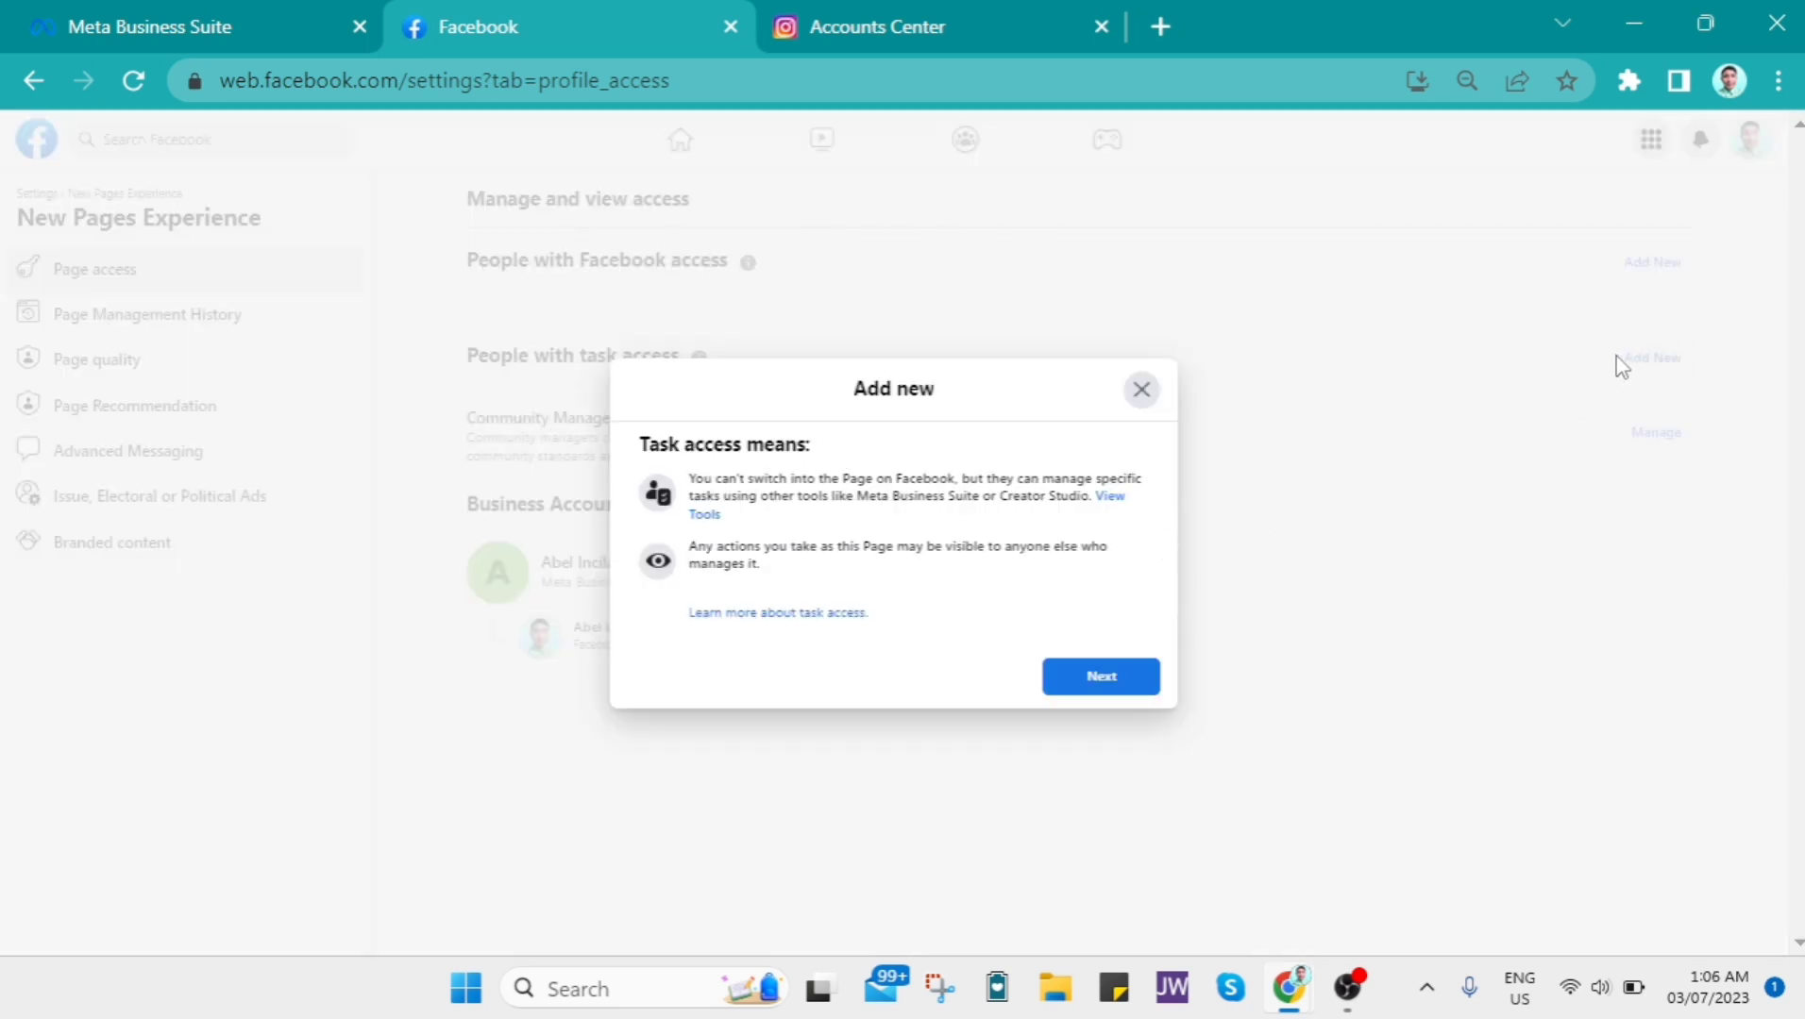
pyautogui.moveTo(1435, 432)
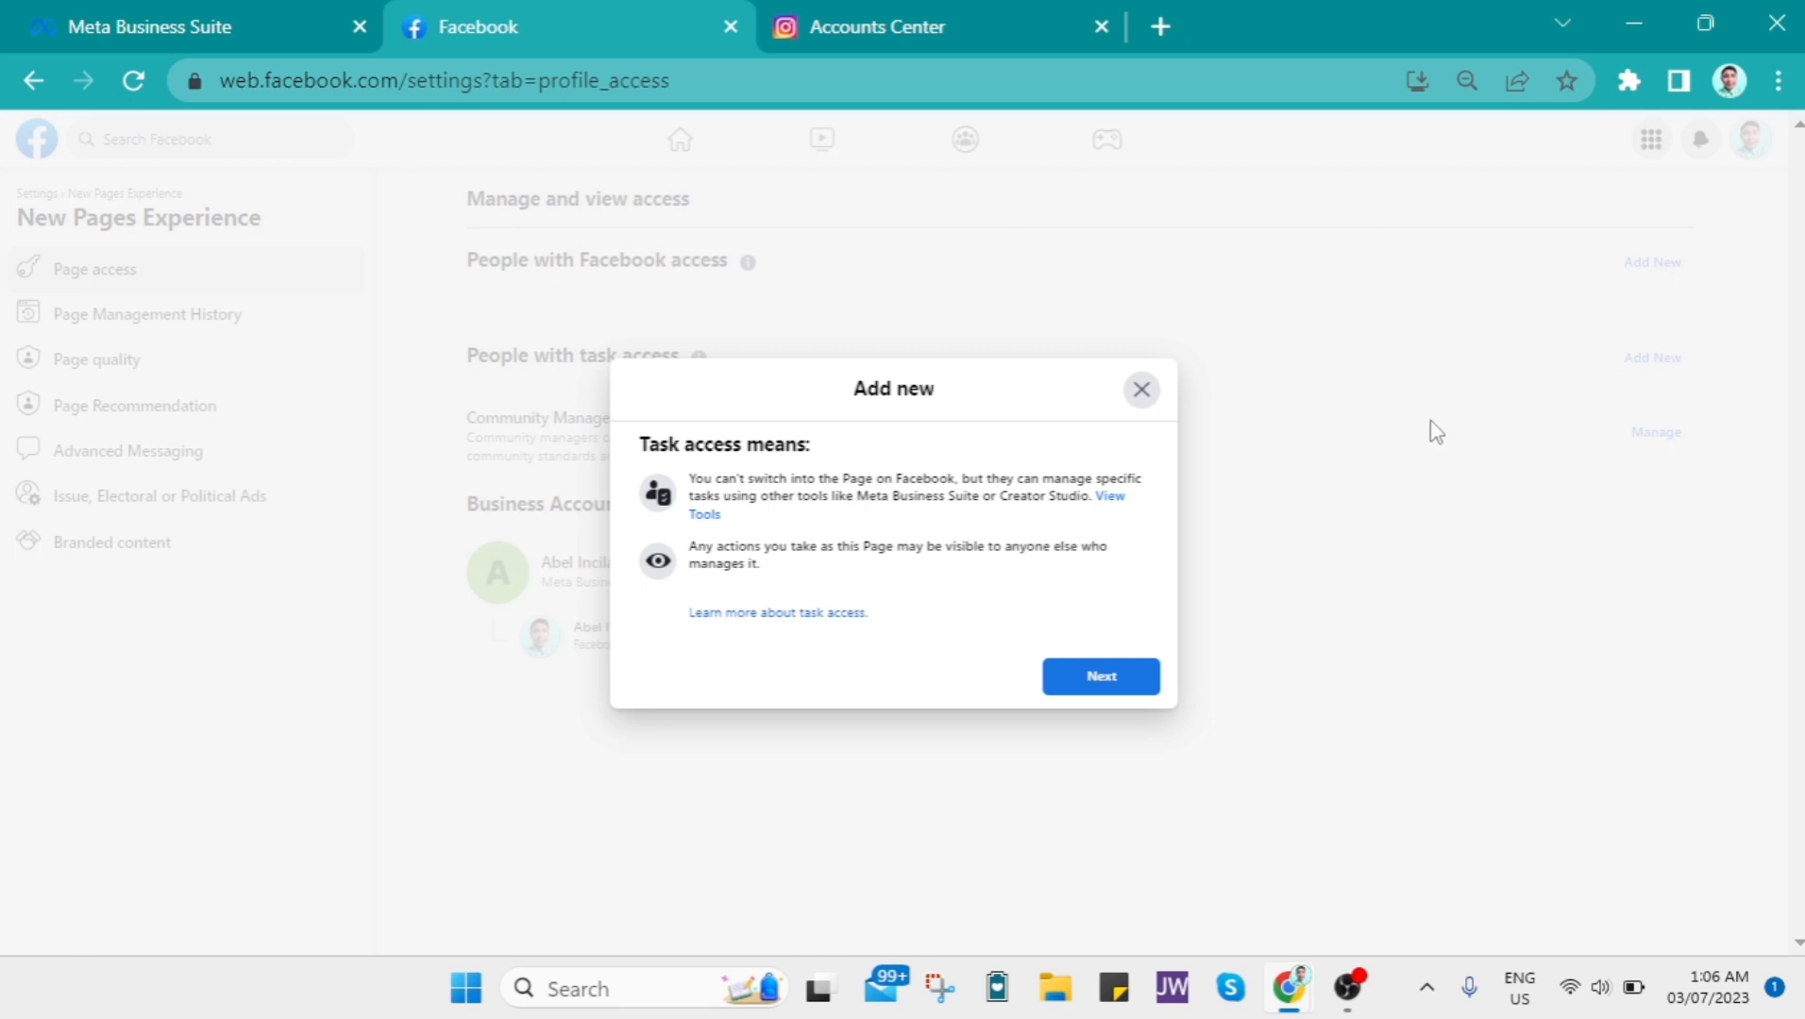
pyautogui.moveTo(1427, 429)
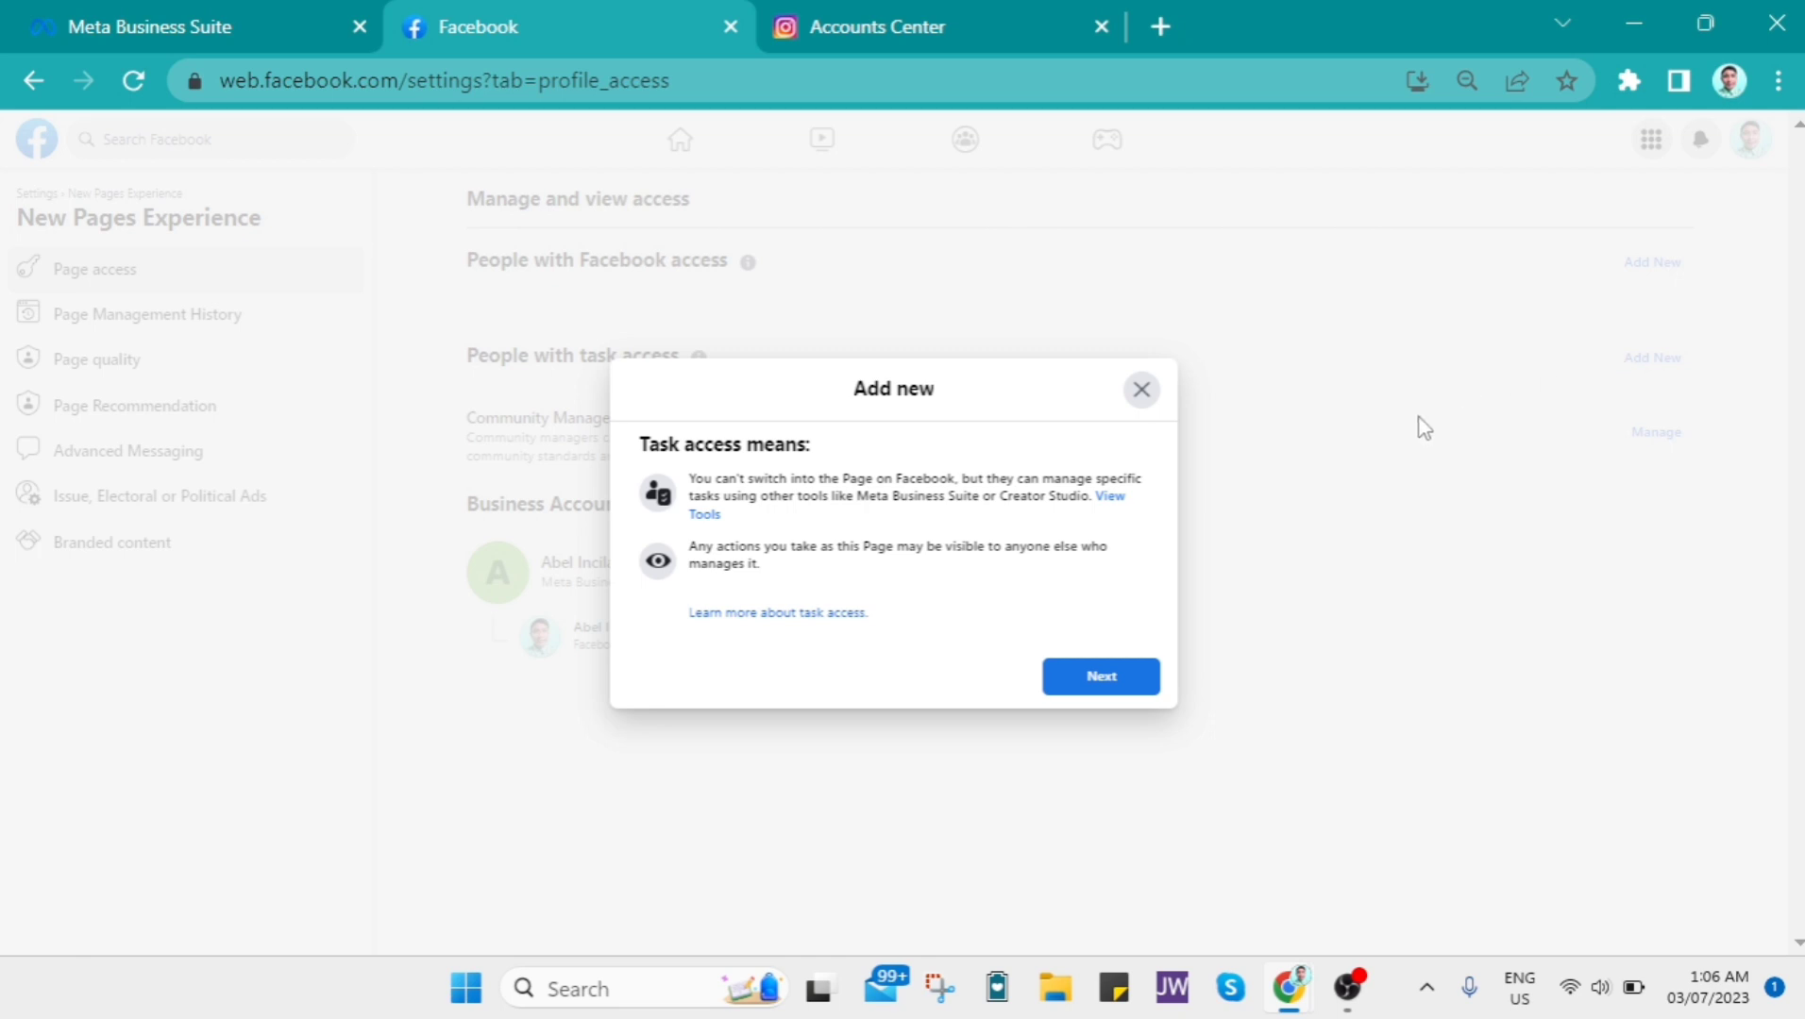
pyautogui.click(1140, 389)
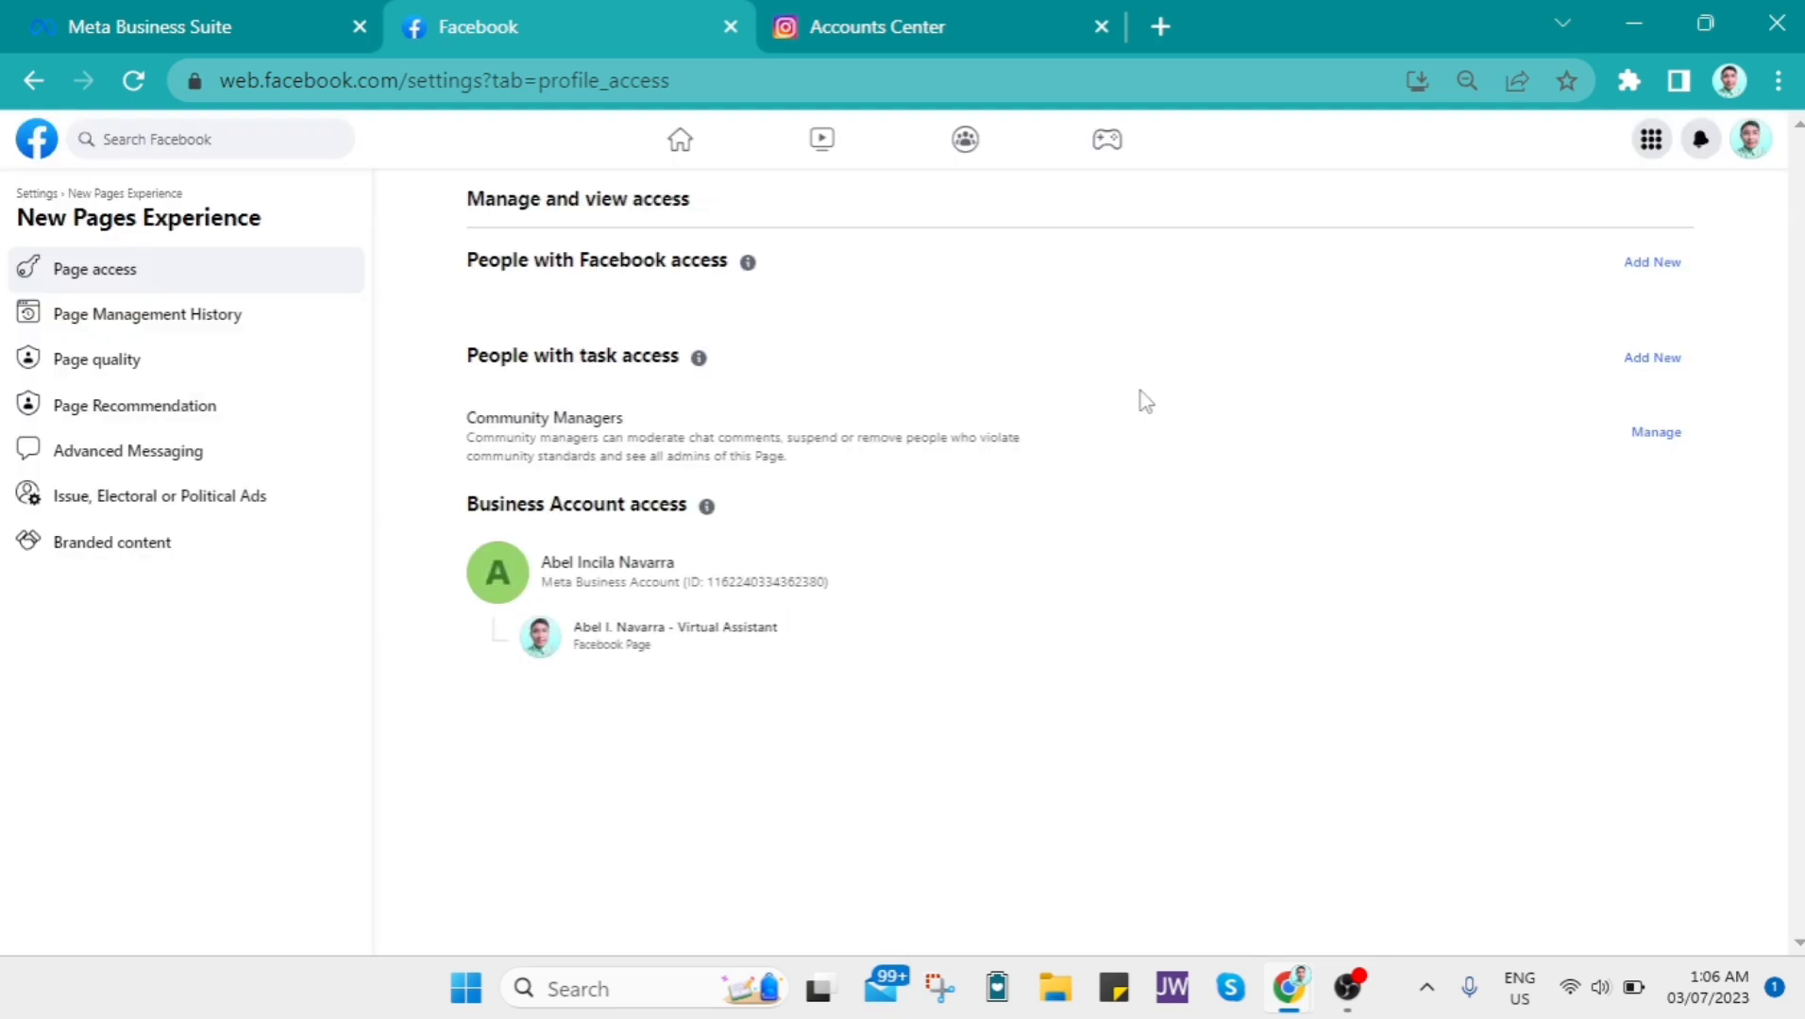
pyautogui.moveTo(1655, 433)
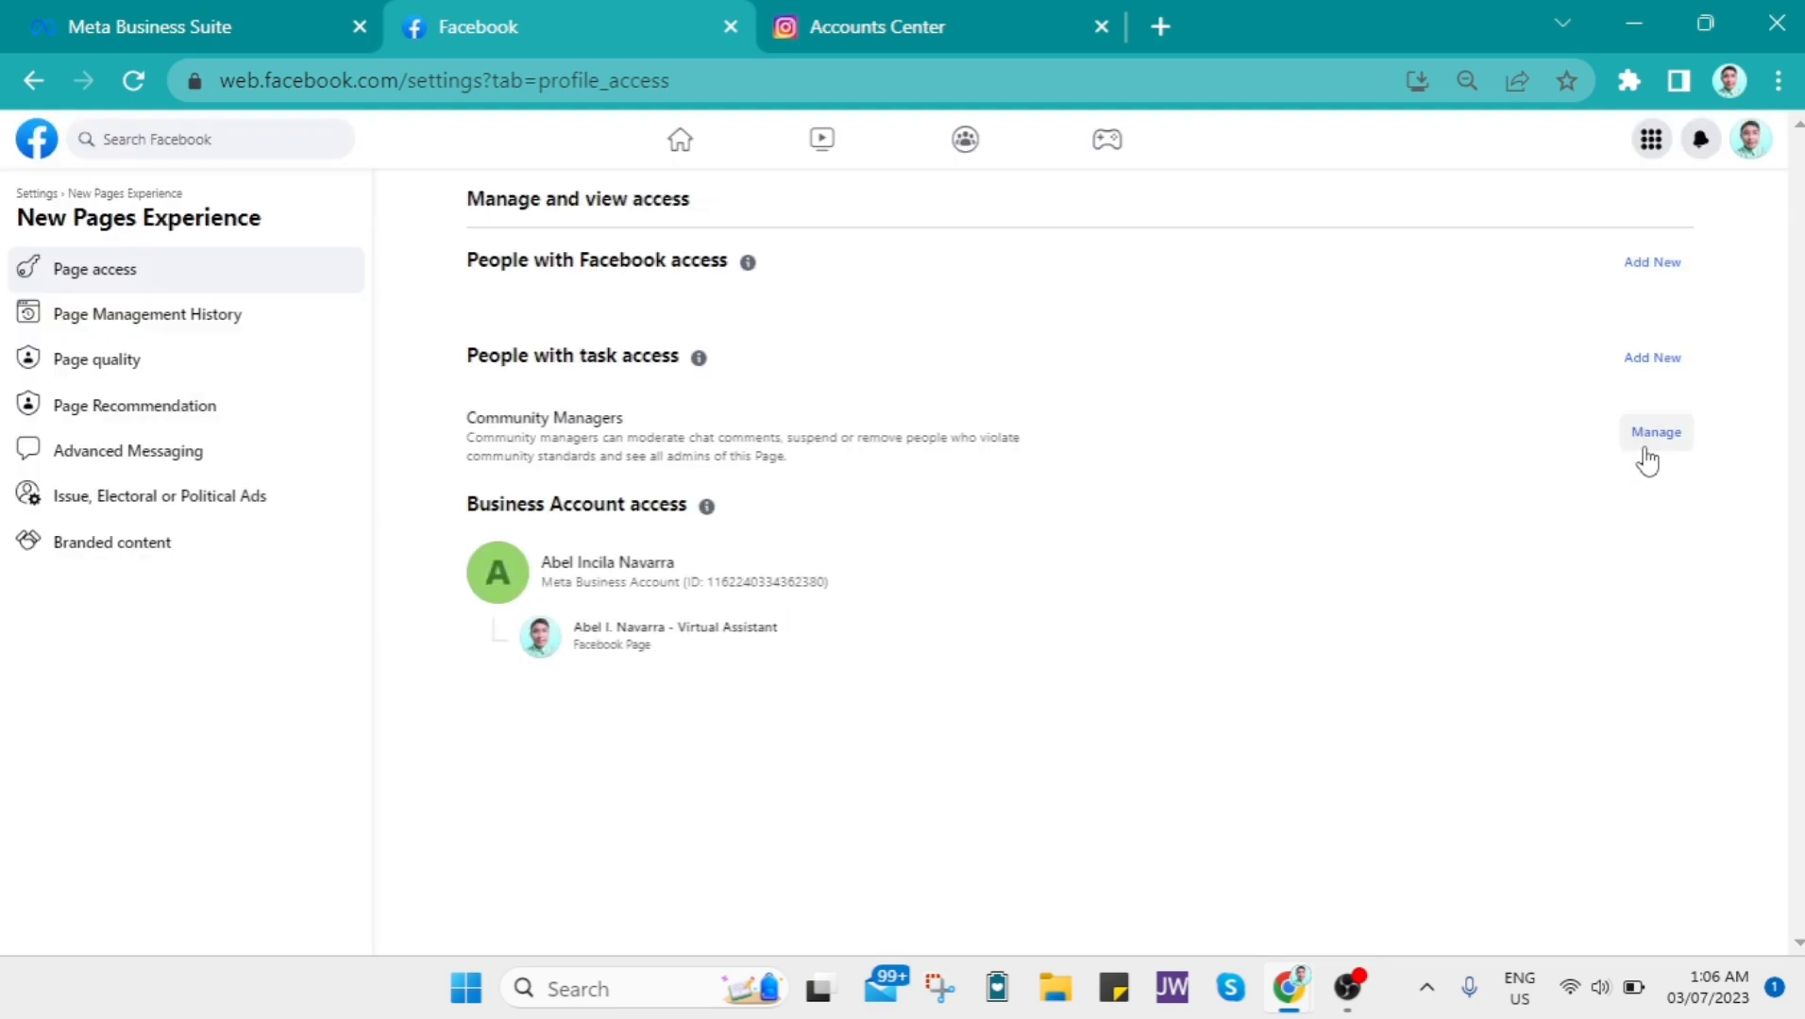